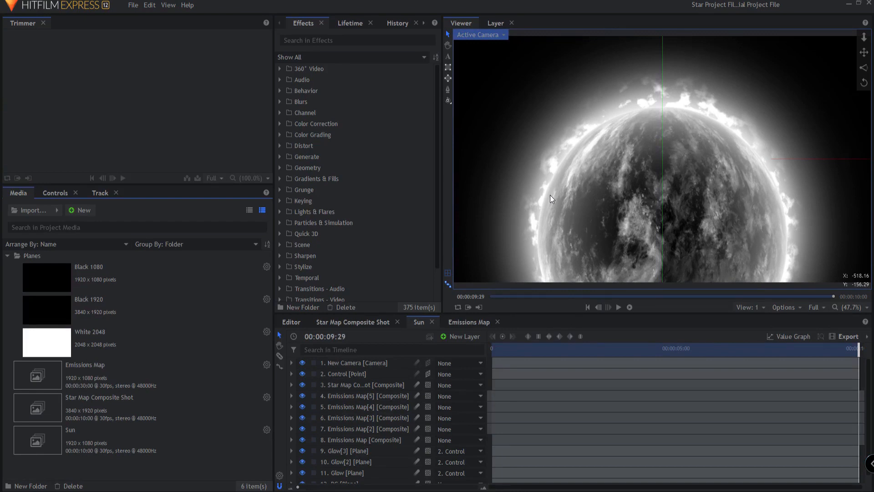
pyautogui.moveTo(445, 278)
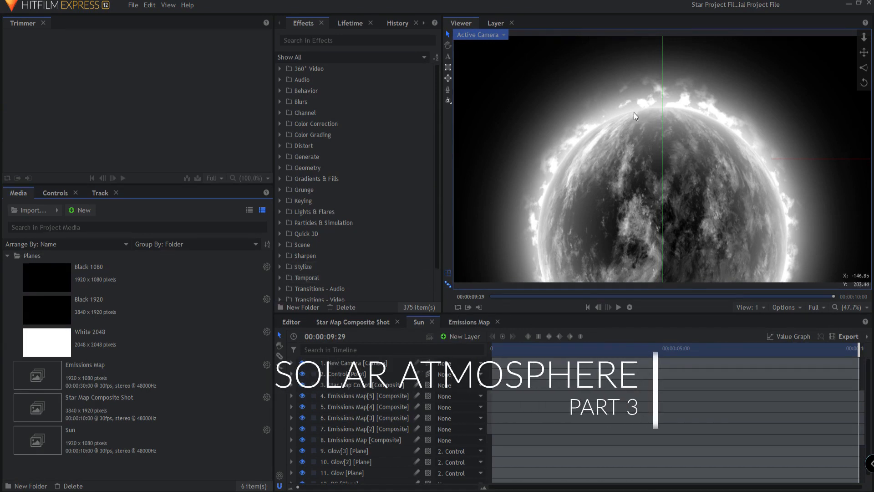
# Step: Add a new Grade layer above every other layer in the Sun composite
pyautogui.click(461, 336)
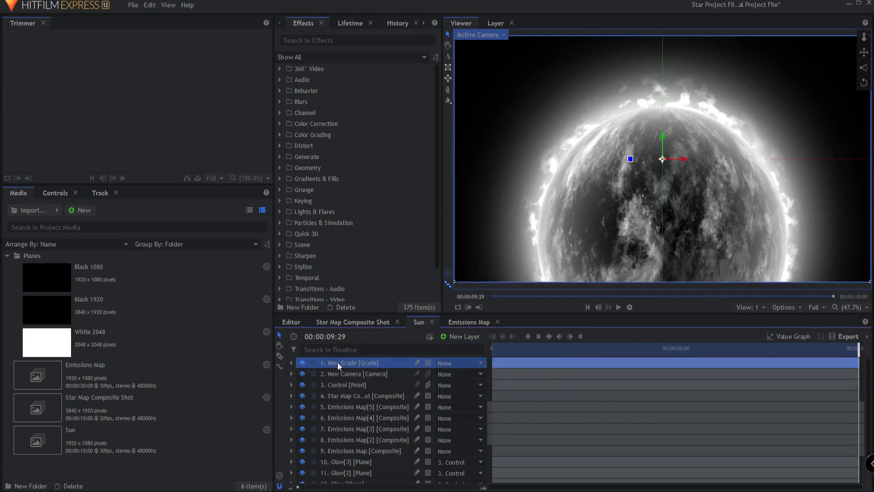
# Step: Rename the grade layer Color and apply Gamma at Red 2.0, Green 0.5, Blue 0.1
pyautogui.doubleClick(341, 362)
pyautogui.write('Color')
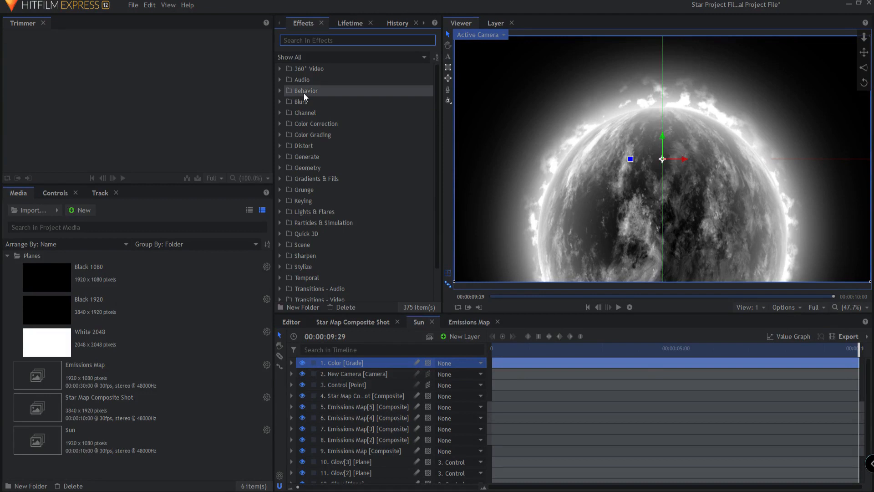
pyautogui.write('ga')
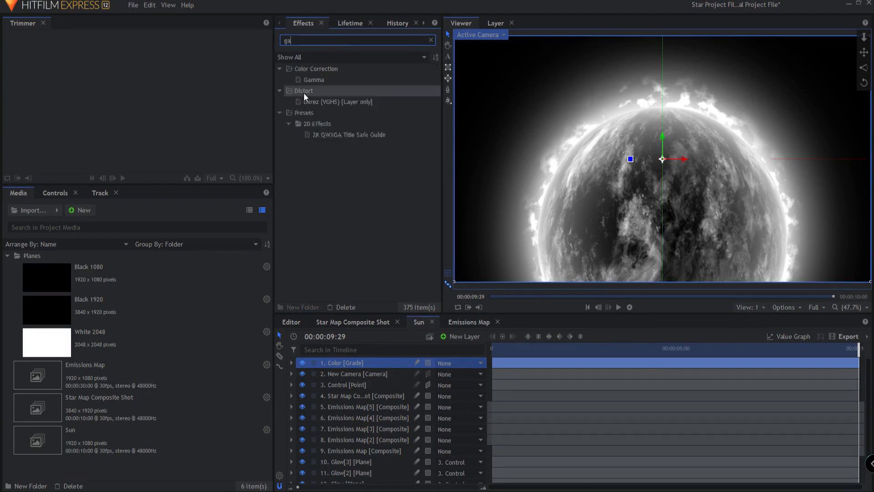
pyautogui.write('mm')
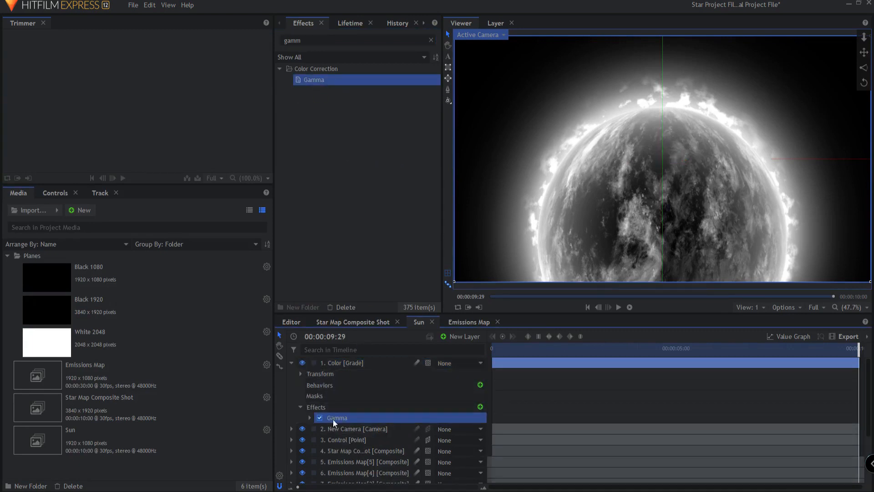
pyautogui.click(310, 418)
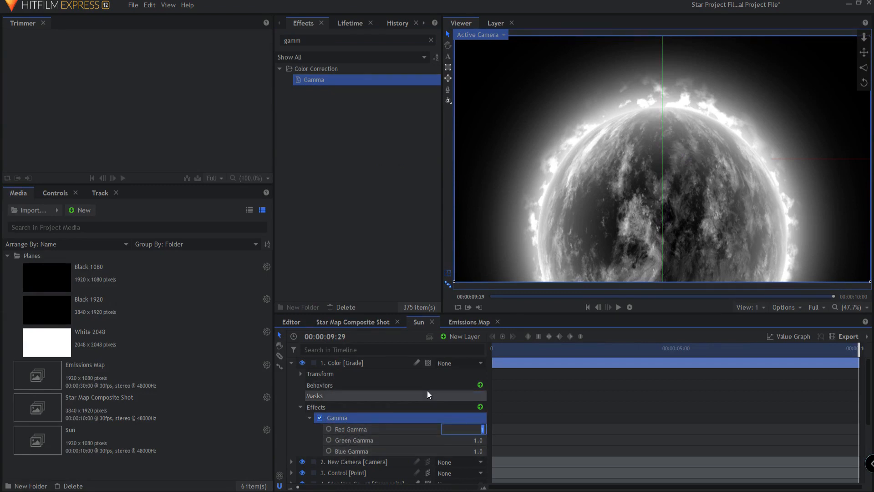
pyautogui.write('2.')
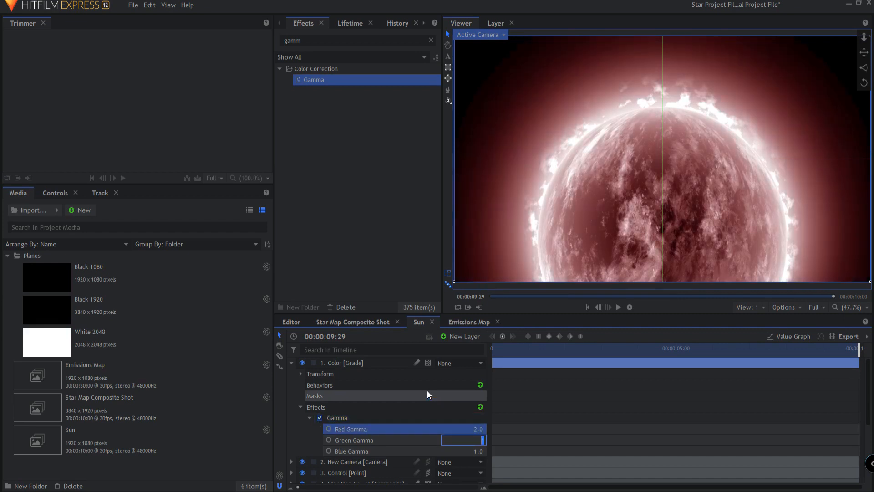
pyautogui.write('0.5')
pyautogui.click(463, 451)
pyautogui.write('0.1')
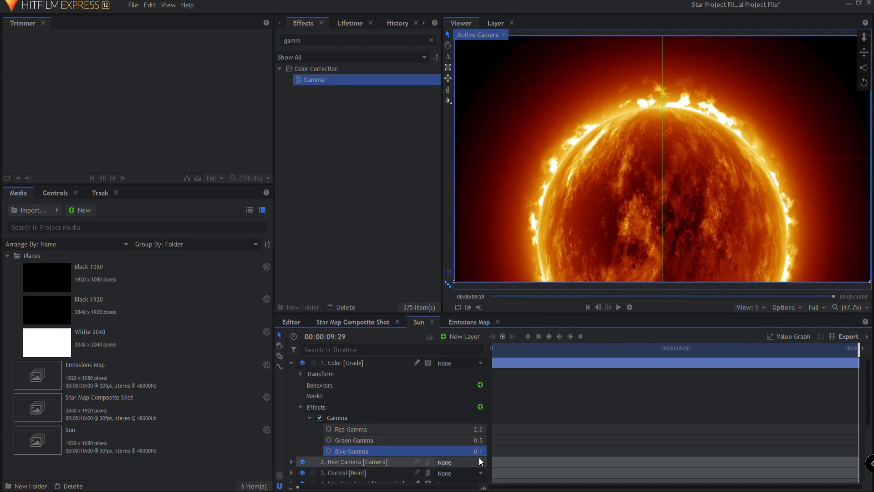
pyautogui.click(587, 306)
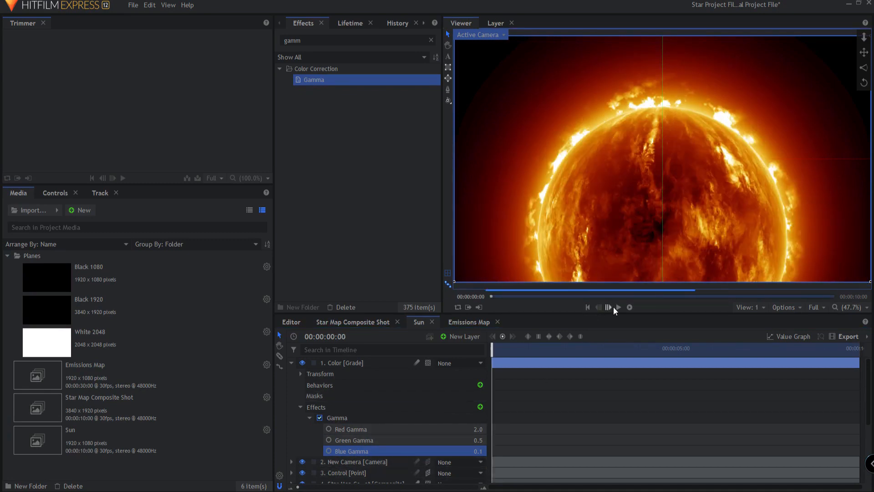
# Step: Play the orange sun, then keyframe the camera's Rotation at seven seconds
pyautogui.click(608, 307)
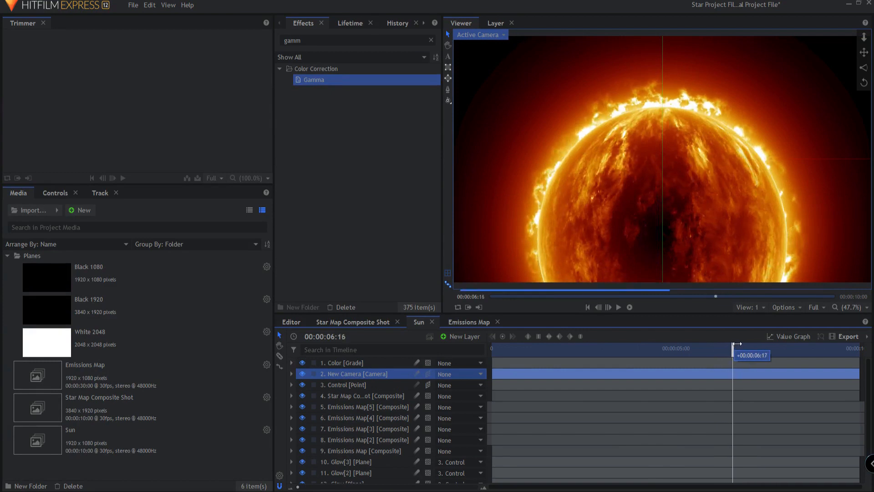
pyautogui.moveTo(737, 343); pyautogui.dragTo(754, 342)
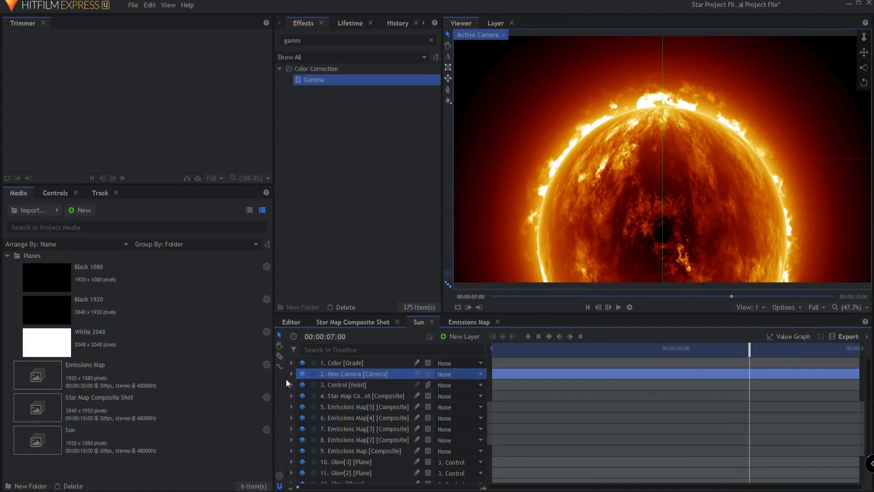
pyautogui.click(290, 374)
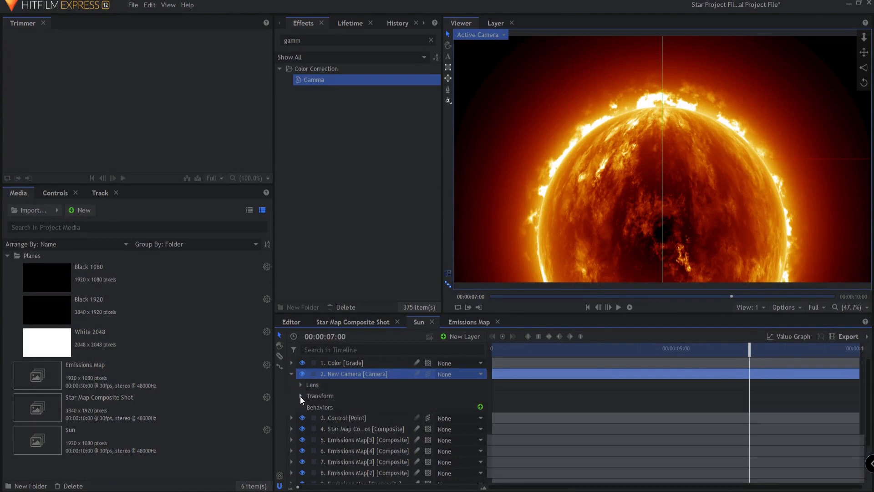
pyautogui.click(300, 395)
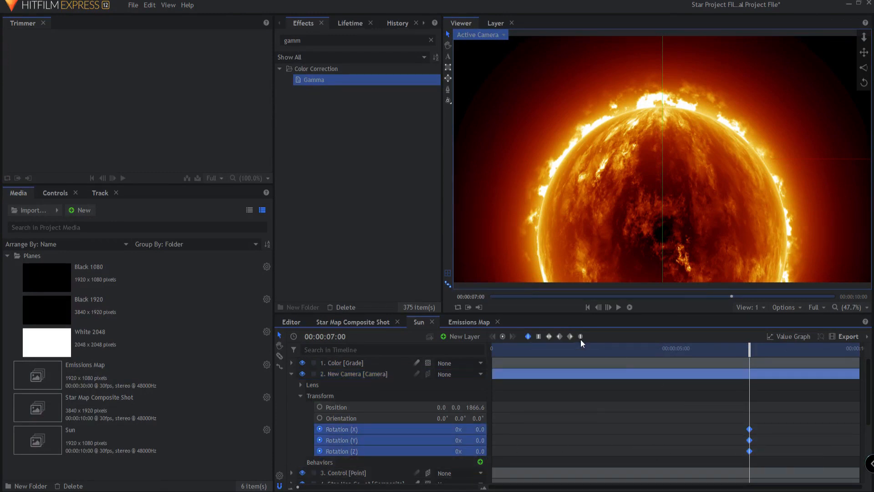
pyautogui.moveTo(559, 335)
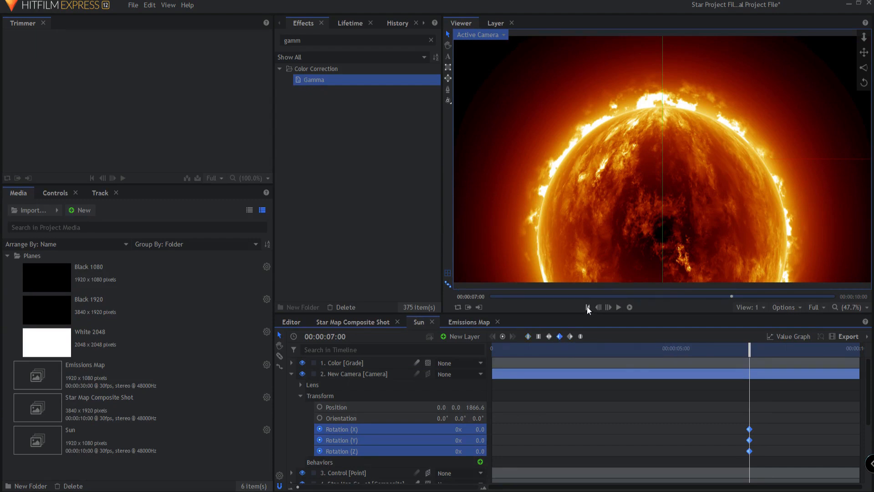
# Step: At frame zero, rotate the camera to X -12.7, Y 32.7 and scrub the move
pyautogui.click(589, 307)
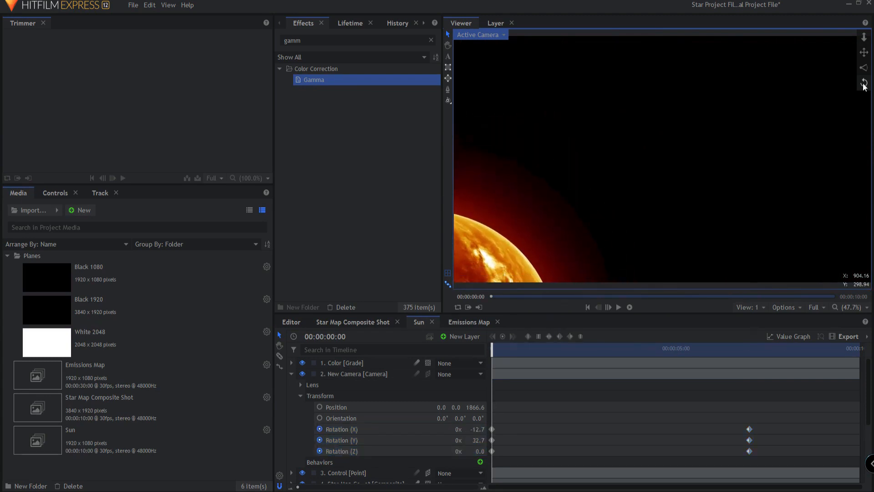
pyautogui.click(618, 307)
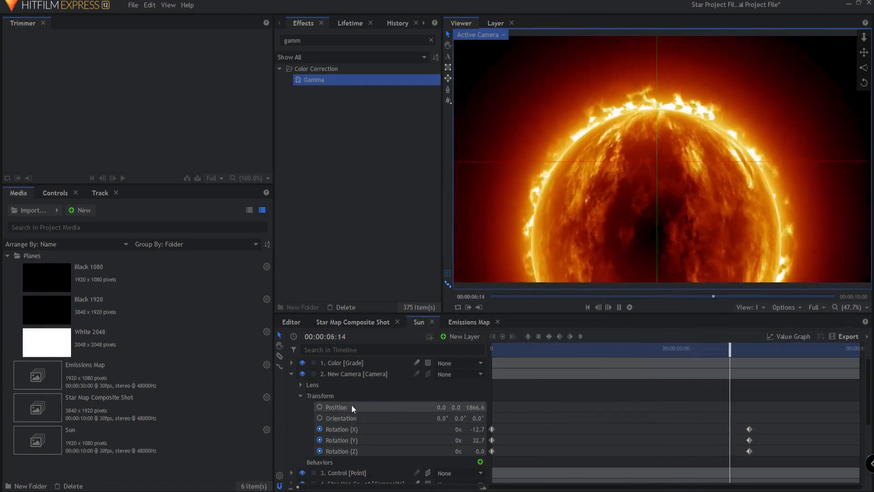
pyautogui.click(618, 308)
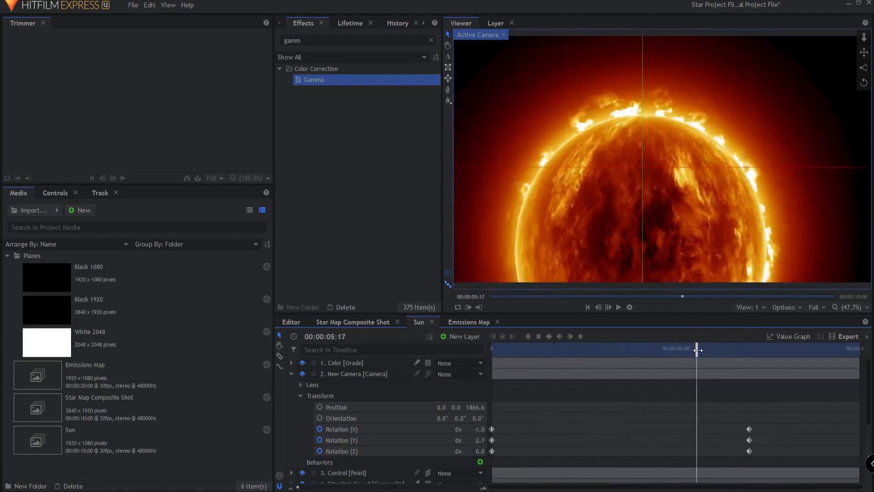
pyautogui.moveTo(699, 350); pyautogui.dragTo(497, 354)
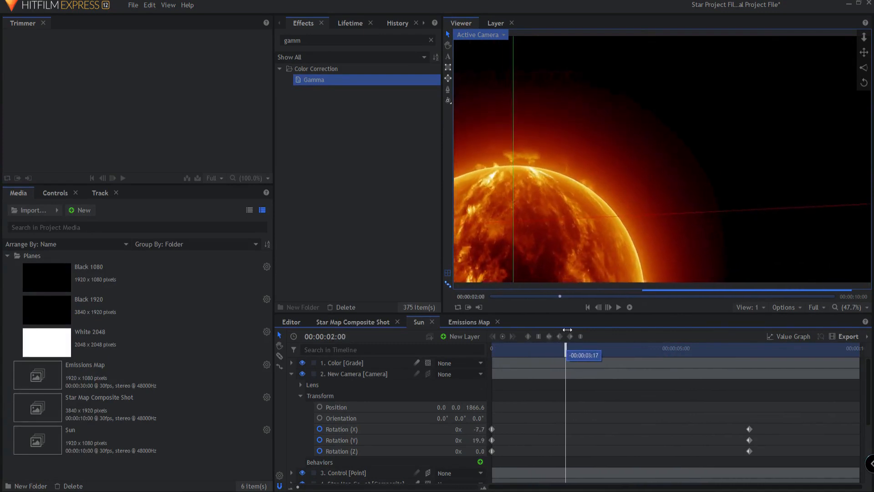
pyautogui.moveTo(566, 336); pyautogui.dragTo(633, 336)
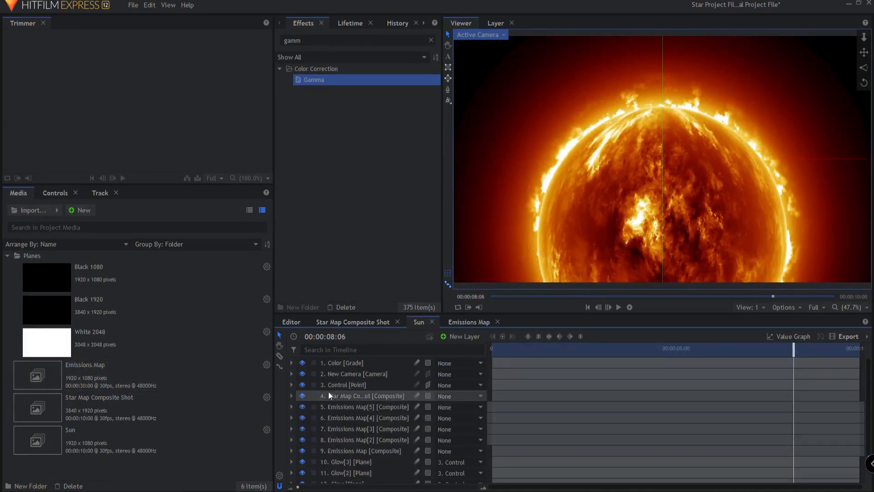
pyautogui.click(365, 406)
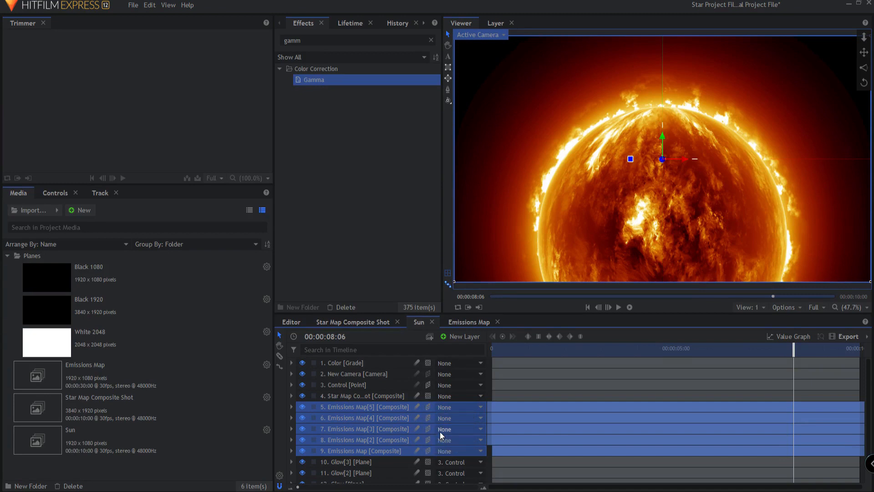
pyautogui.moveTo(793, 347); pyautogui.dragTo(745, 348)
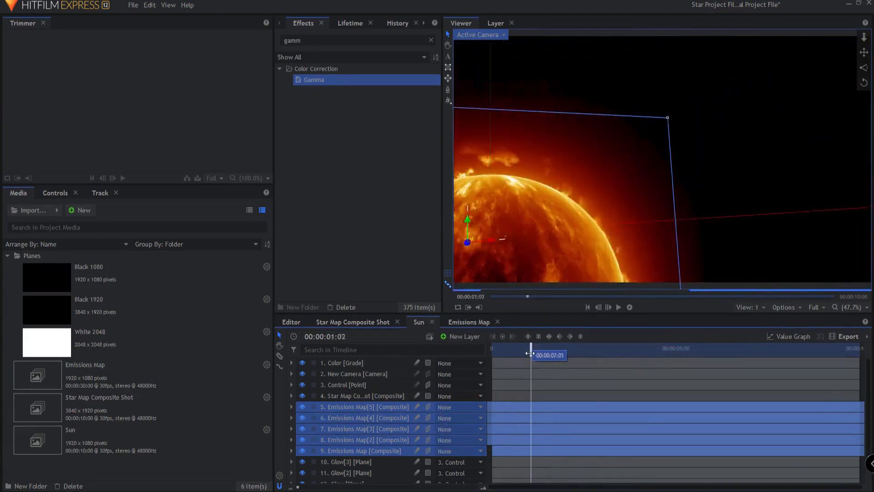
pyautogui.click(587, 307)
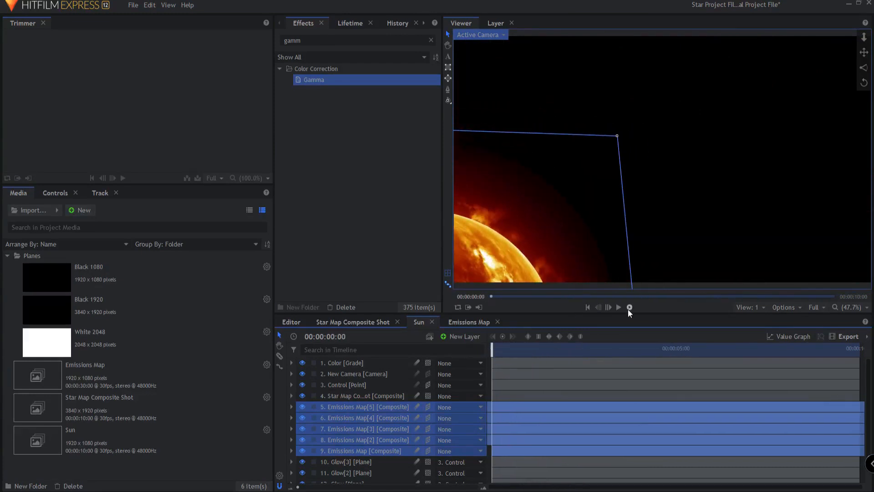
pyautogui.click(617, 307)
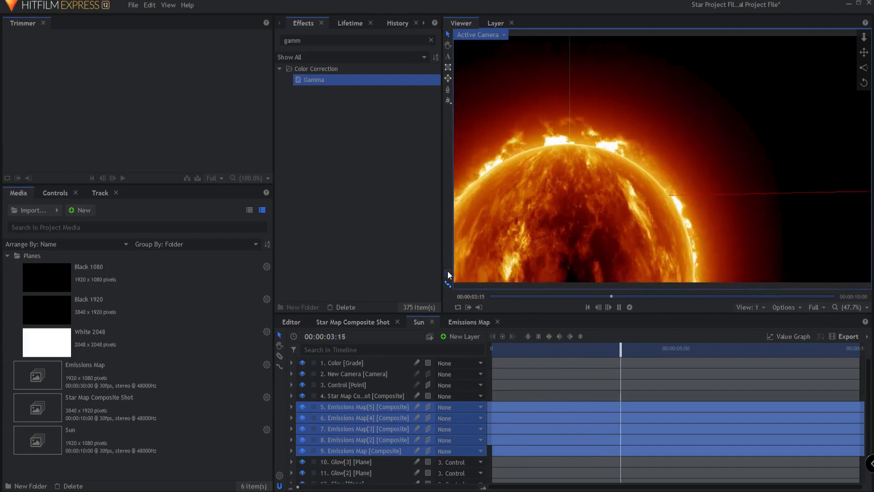
pyautogui.moveTo(620, 348); pyautogui.dragTo(492, 348)
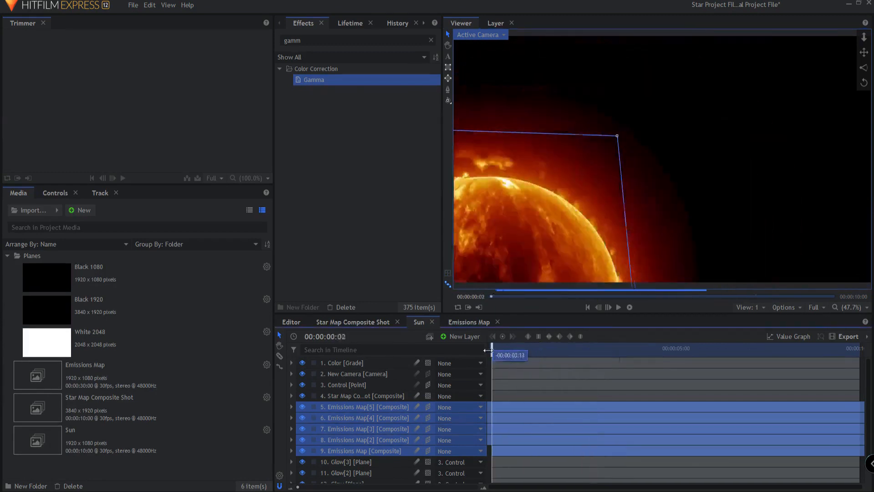
pyautogui.click(609, 307)
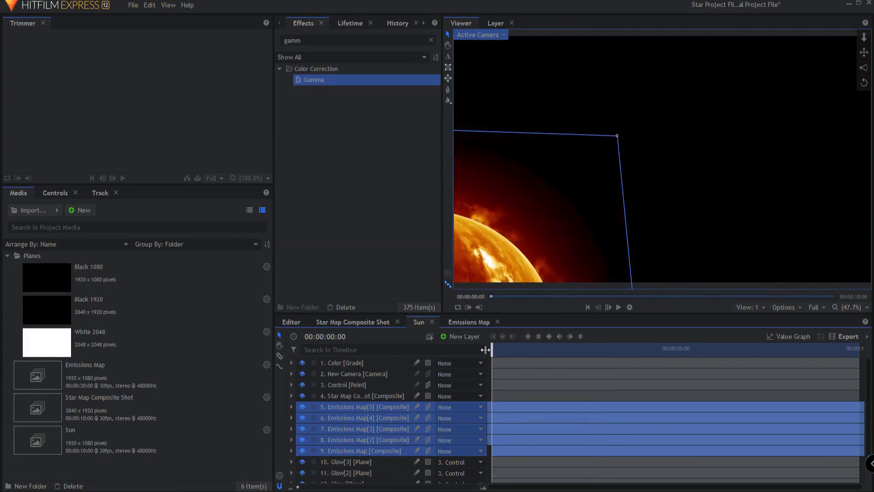
pyautogui.moveTo(555, 51)
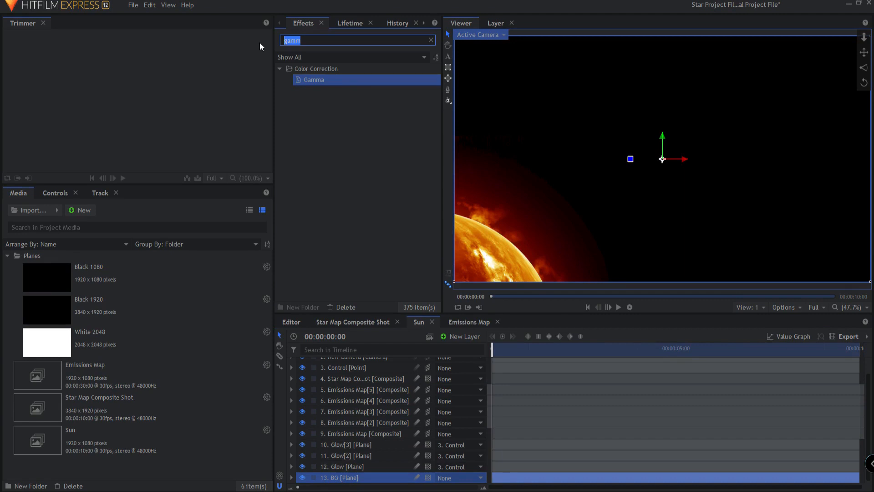
# Step: Apply Fractal Noise with the Starfield preset to the BG plane, preview it, and rewind
pyautogui.write('frac')
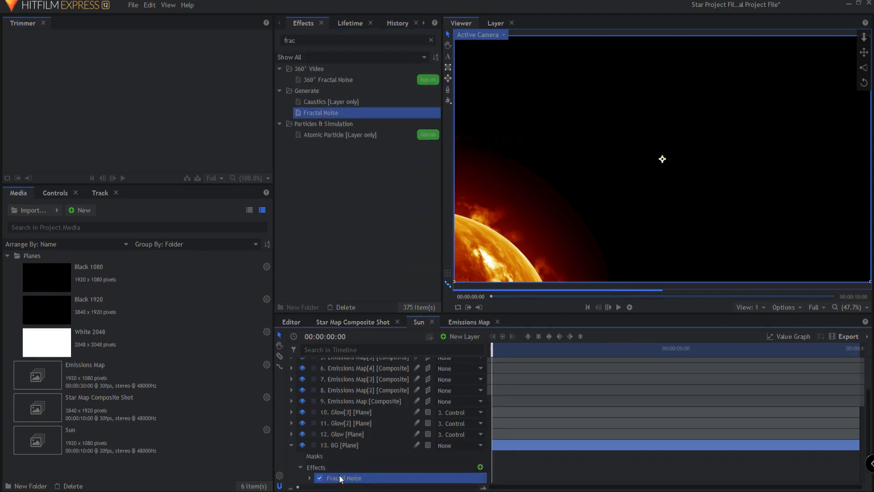
pyautogui.click(320, 477)
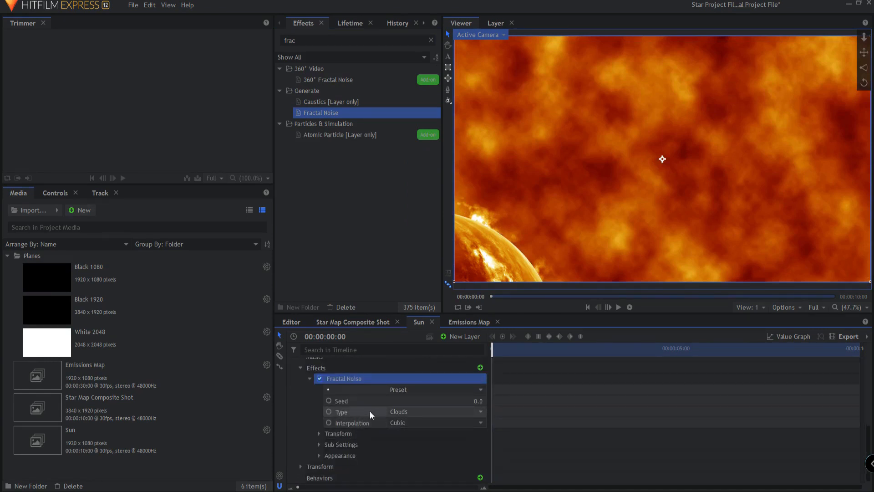
pyautogui.click(399, 389)
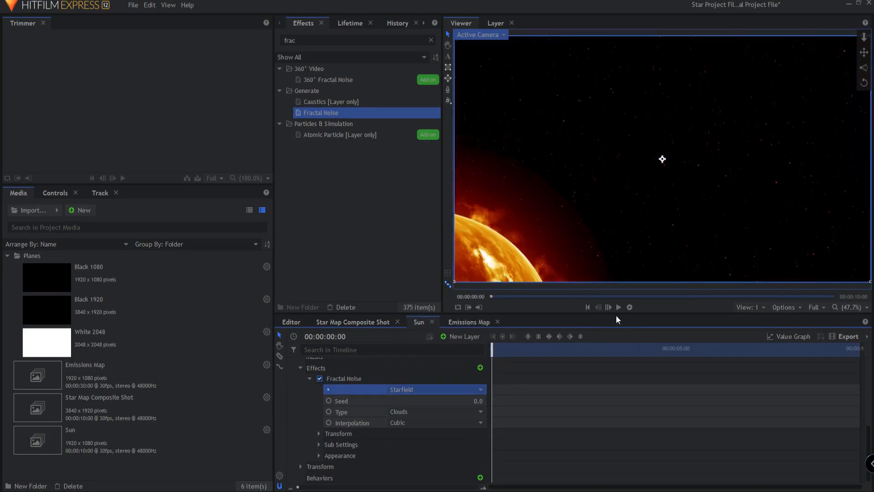
pyautogui.click(608, 307)
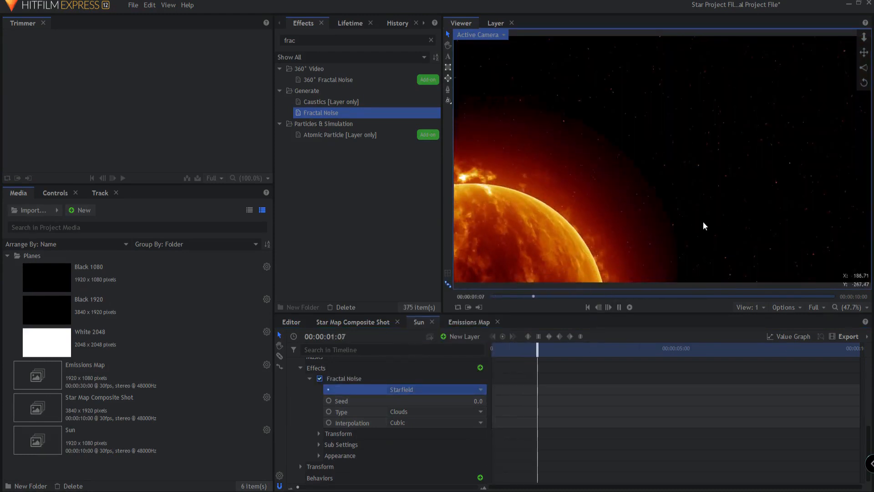
pyautogui.click(595, 348)
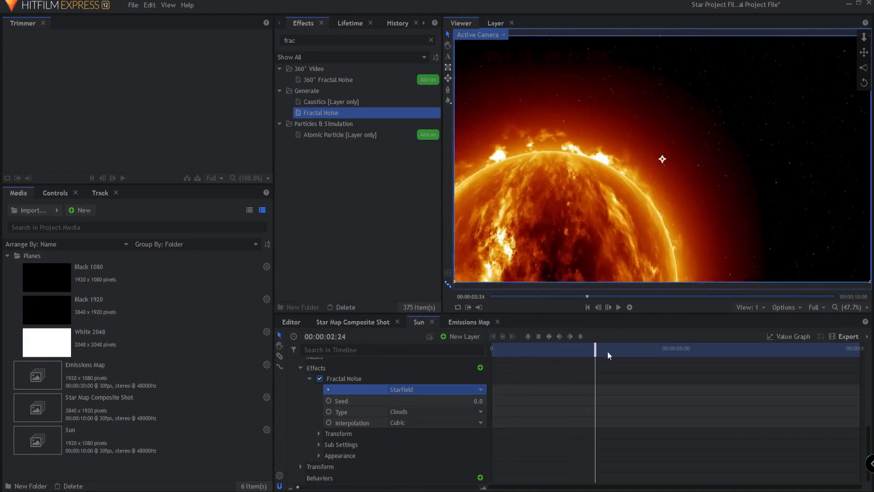
pyautogui.moveTo(595, 348); pyautogui.dragTo(508, 348)
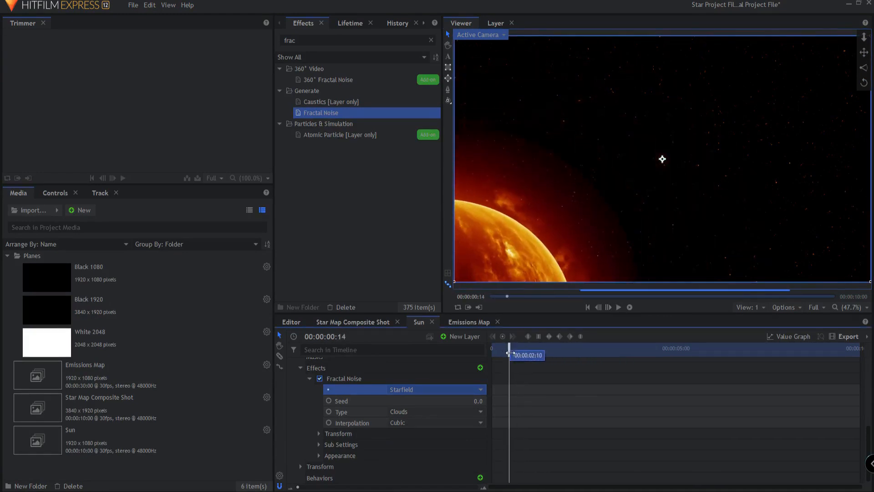
pyautogui.moveTo(509, 348); pyautogui.dragTo(539, 348)
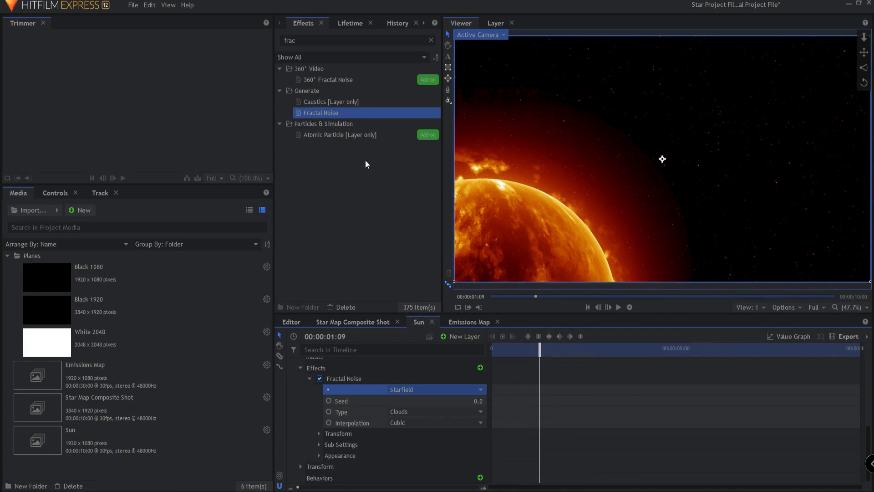
pyautogui.moveTo(349, 234)
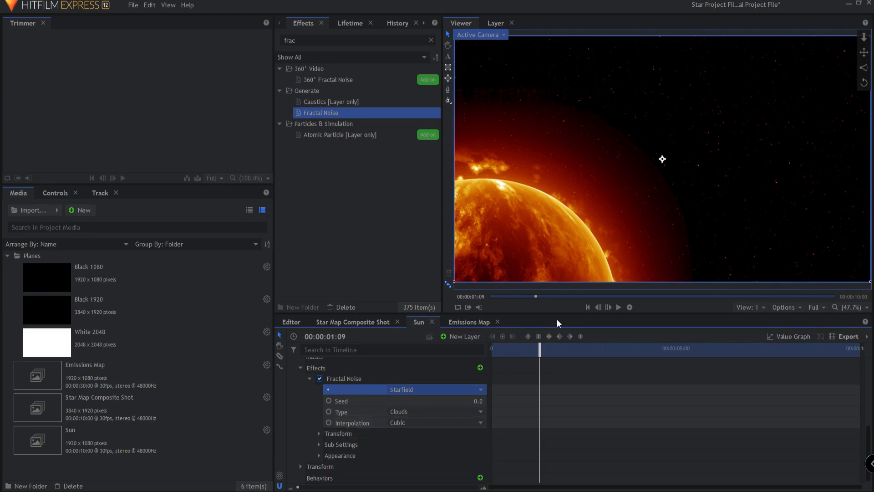
pyautogui.moveTo(539, 347); pyautogui.dragTo(546, 347)
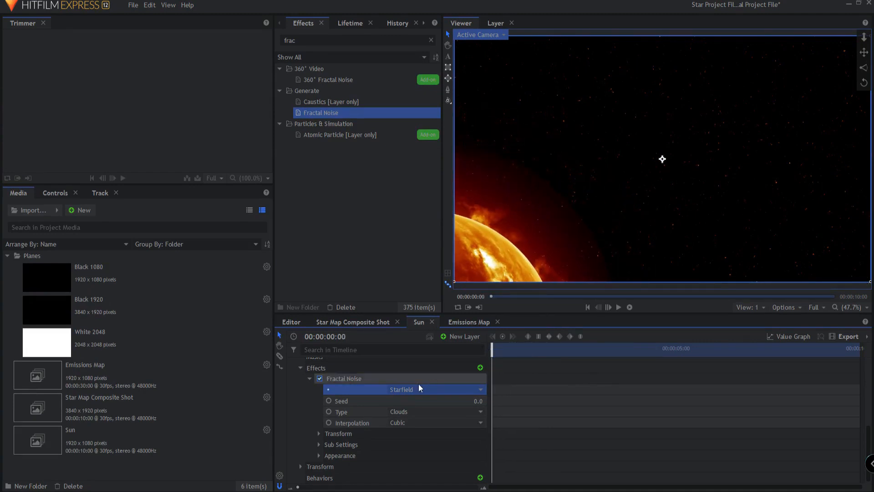
# Step: Link the Fractal Noise position to the 3. Control layer, play, and rewind
pyautogui.click(319, 434)
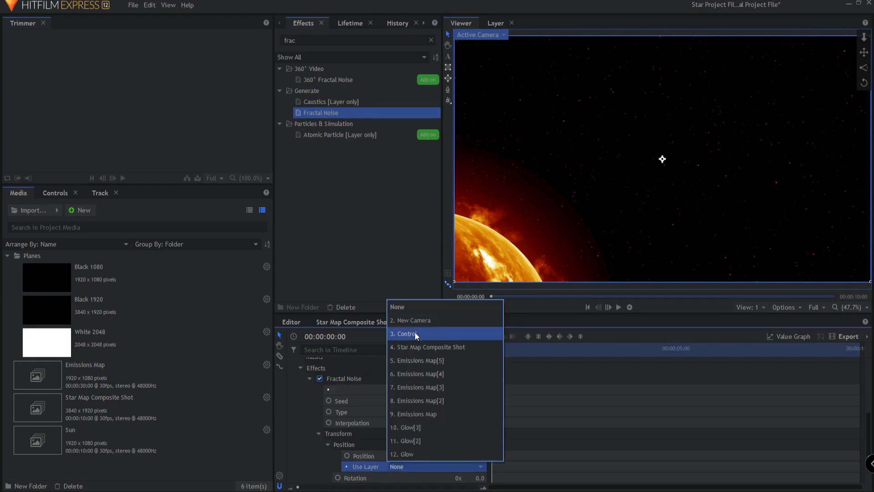
pyautogui.click(405, 333)
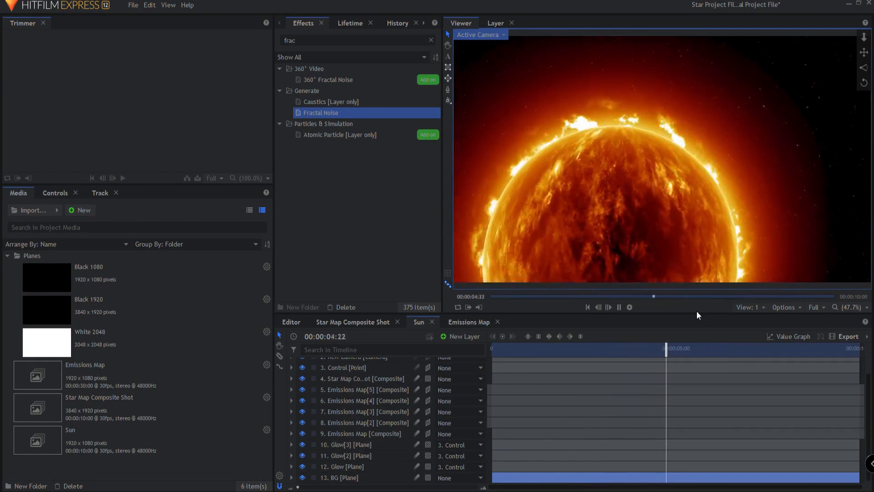
pyautogui.click(618, 307)
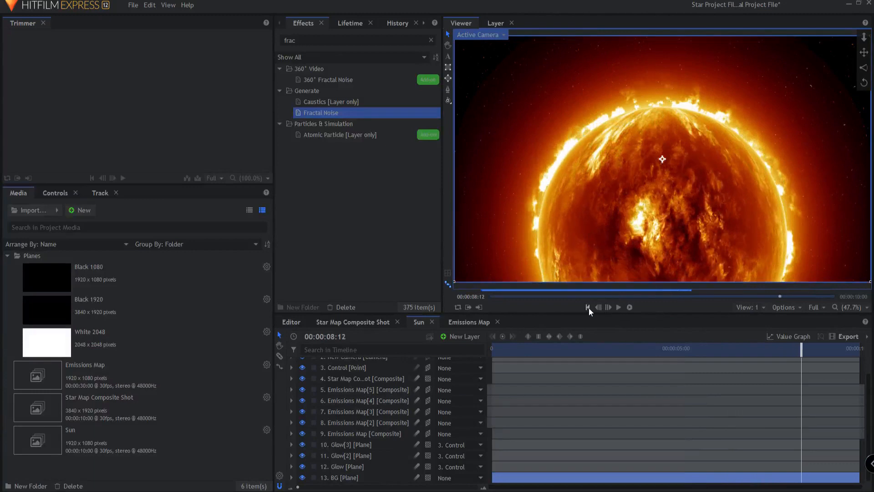
pyautogui.click(586, 308)
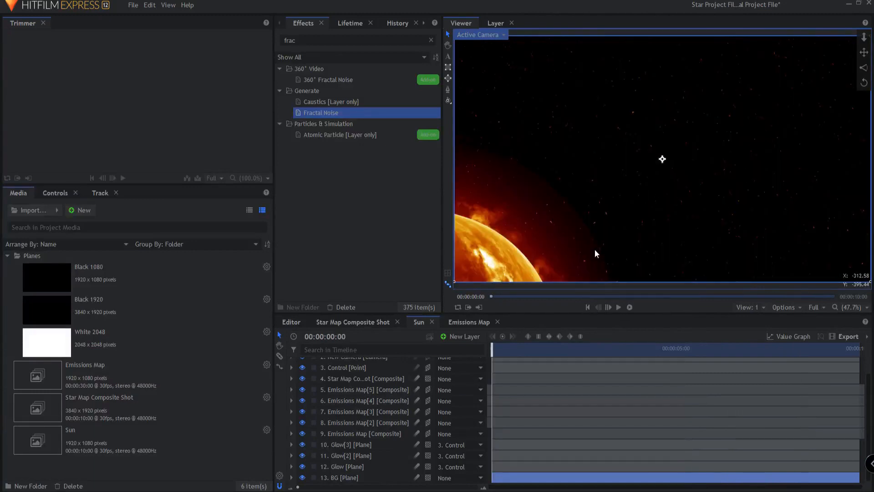
pyautogui.moveTo(570, 138)
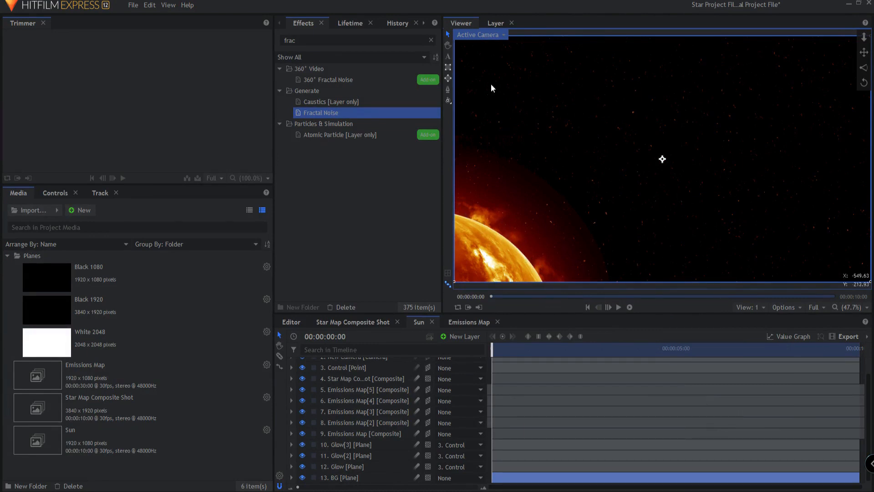
# Step: Apply Fill Color #220000 at 8% blend to the starfield and play it back
pyautogui.click(357, 40)
pyautogui.write('fill')
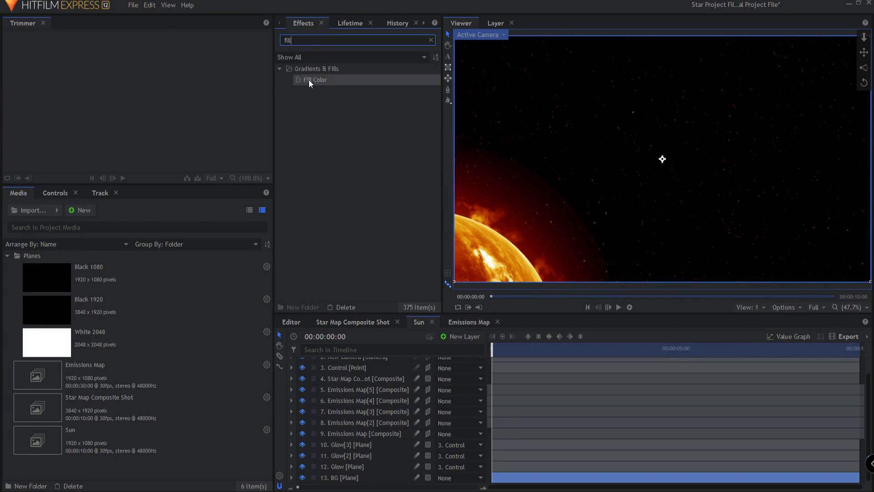
pyautogui.doubleClick(315, 79)
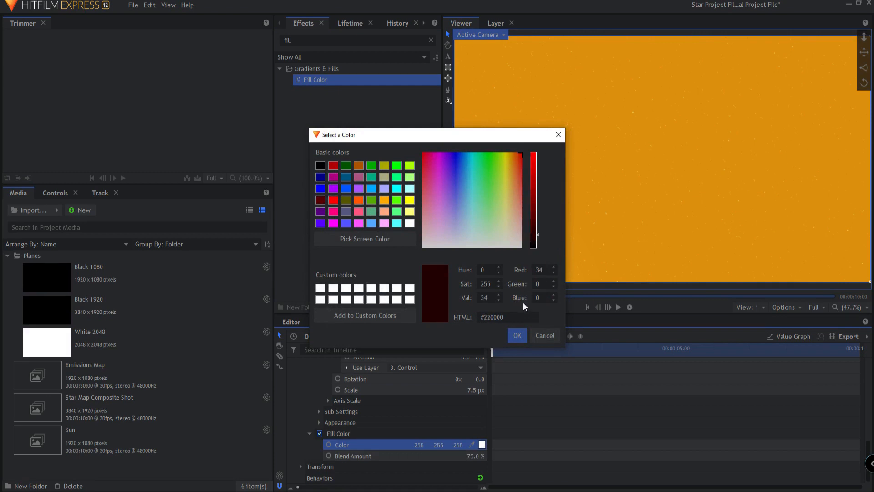
pyautogui.click(516, 335)
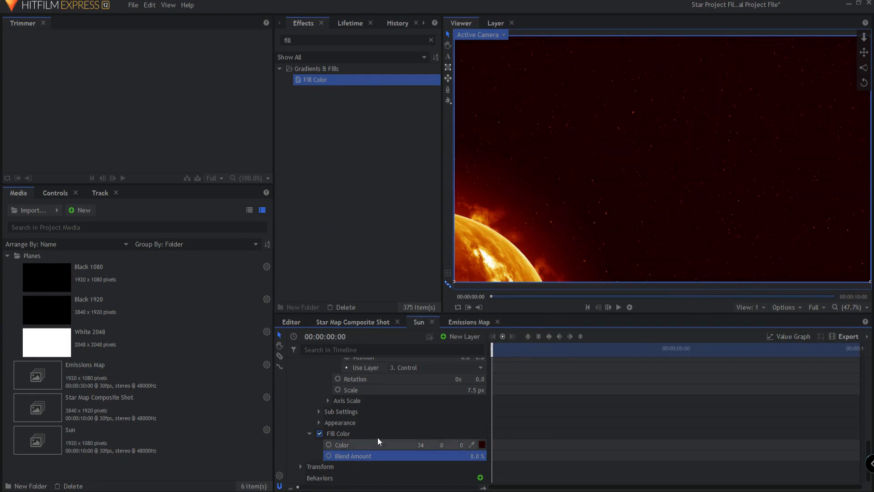
pyautogui.moveTo(653, 118)
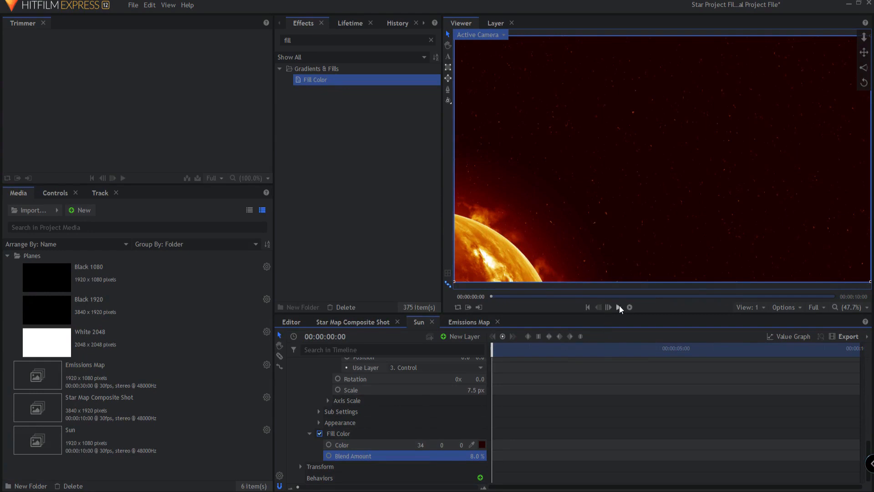
pyautogui.click(619, 307)
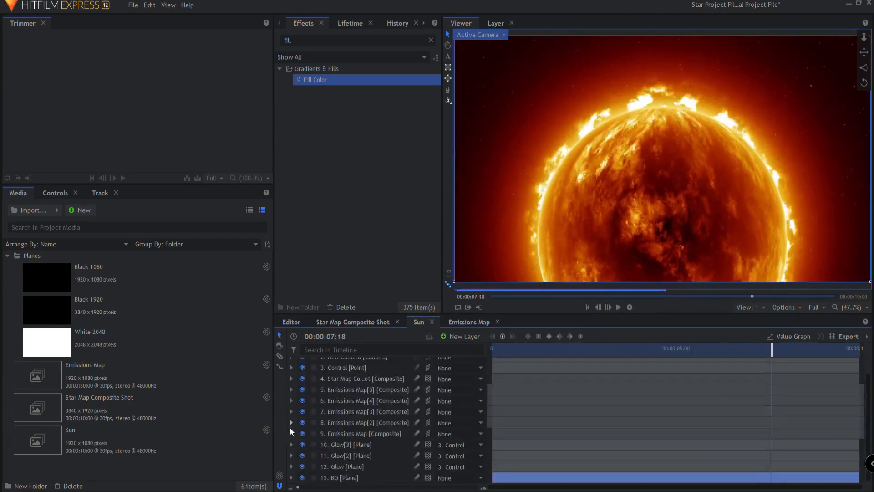
# Step: Add a Grade layer named Heat and search the distortion effects for Heat Distortion
pyautogui.click(346, 456)
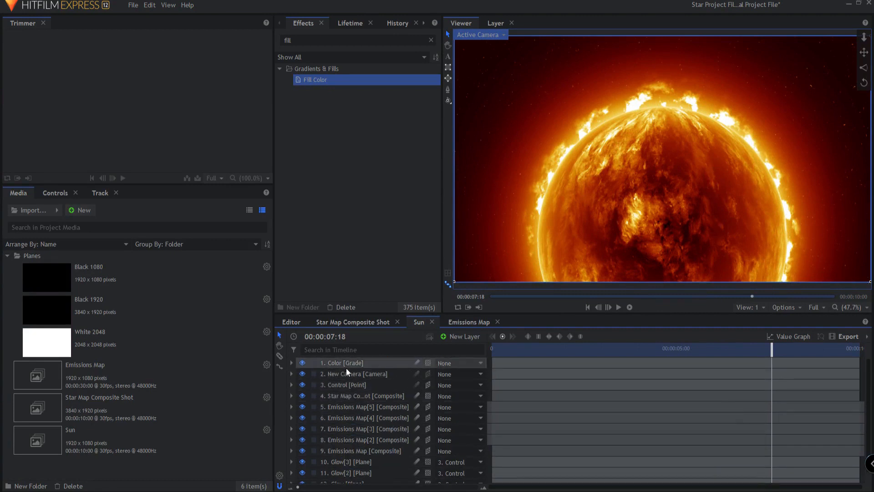
pyautogui.click(460, 336)
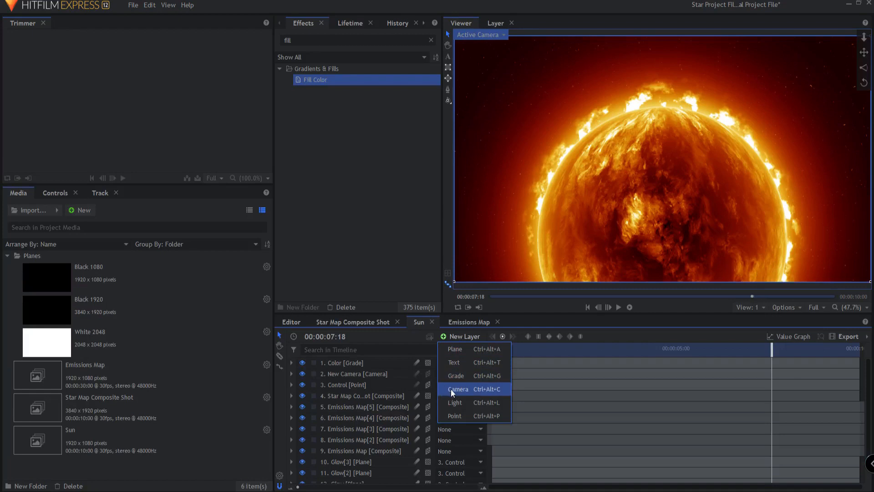
pyautogui.click(455, 375)
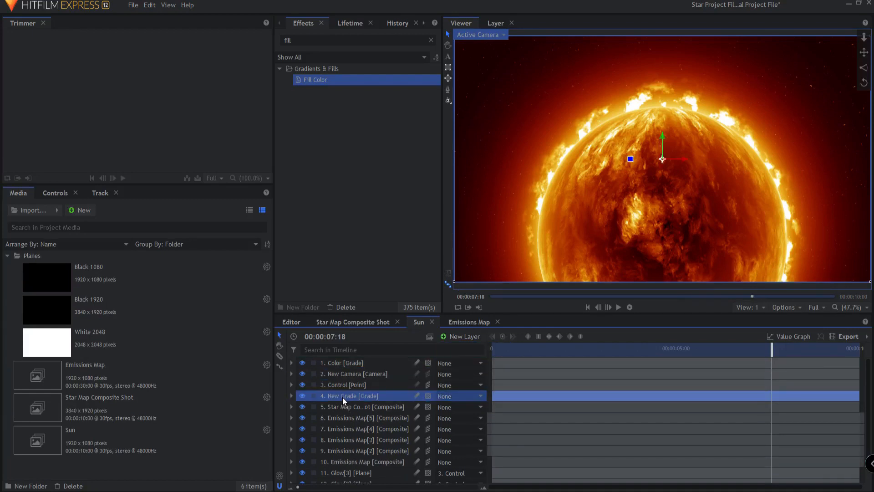
pyautogui.doubleClick(349, 395)
pyautogui.write('Heat')
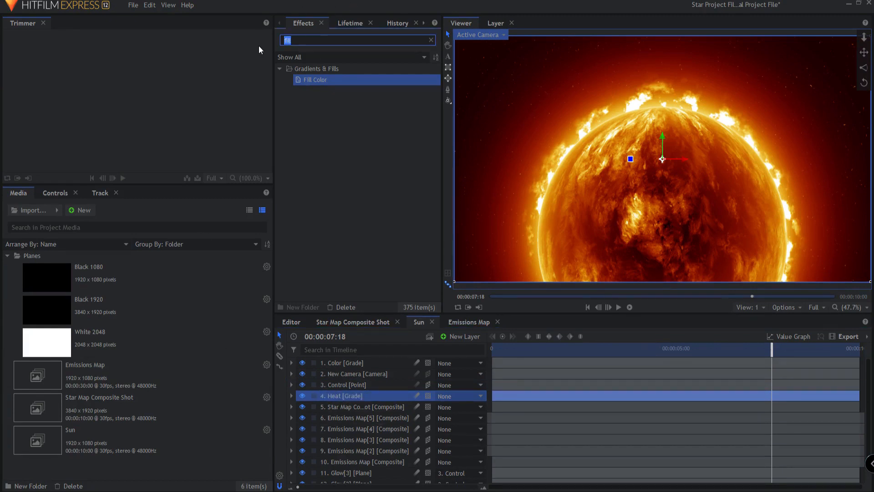
pyautogui.write('disp')
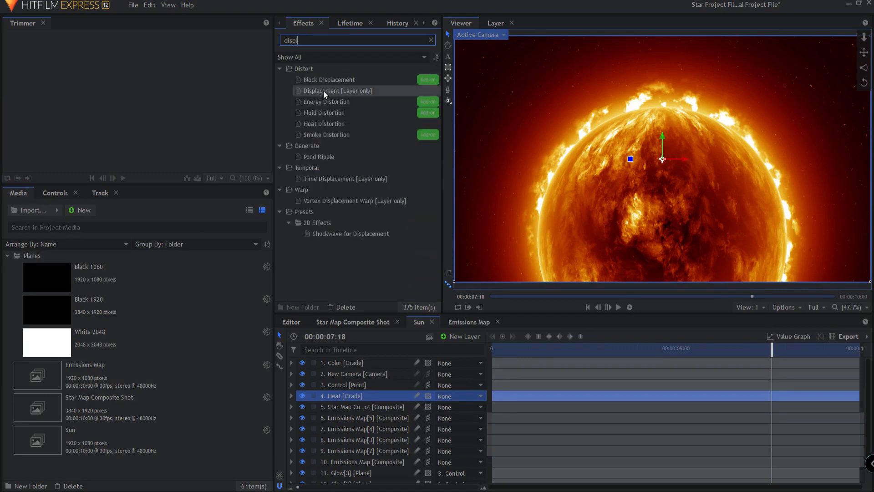
pyautogui.click(337, 90)
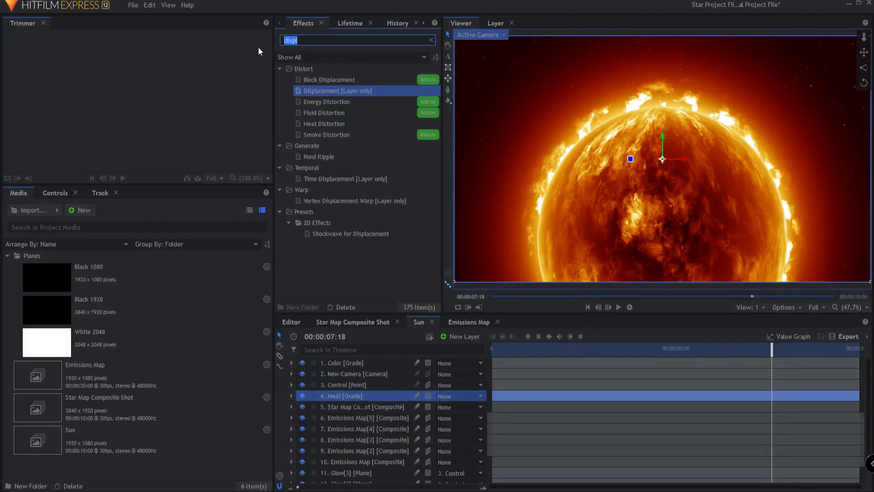
pyautogui.moveTo(183, 116)
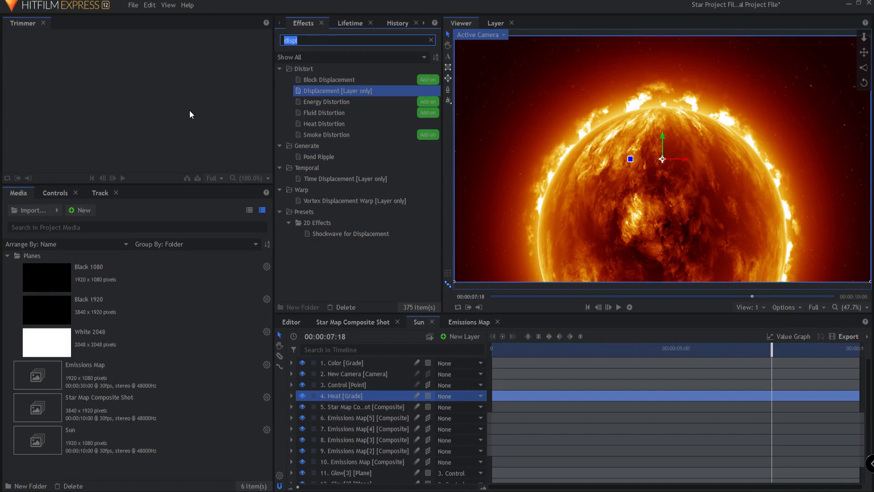
pyautogui.write('heat')
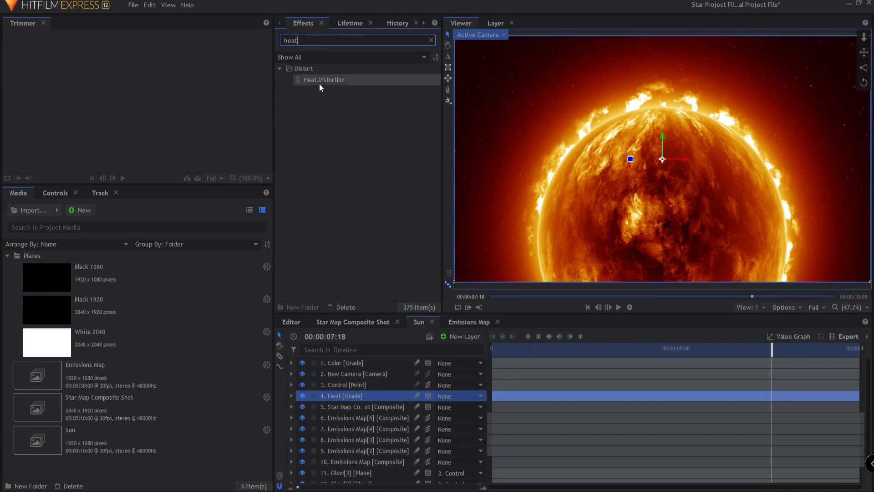
# Step: Apply Heat Distortion to the Heat layer, play the shimmering sun, and rewind
pyautogui.click(324, 79)
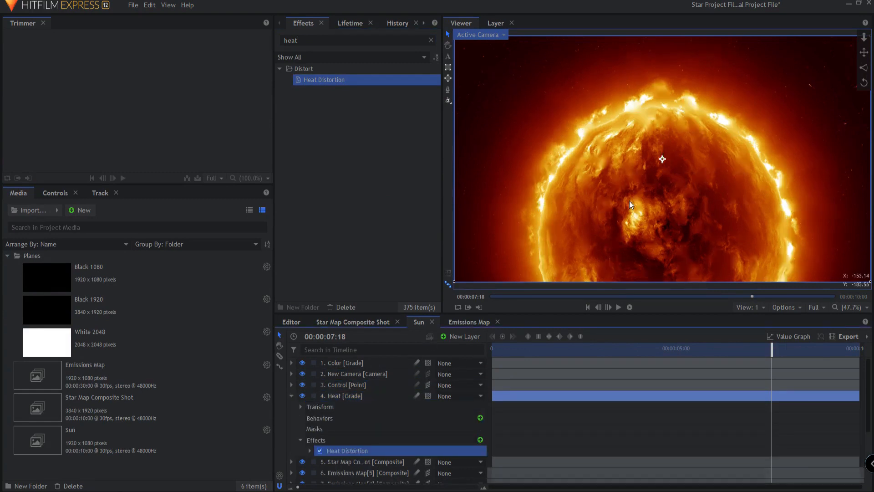
pyautogui.click(618, 308)
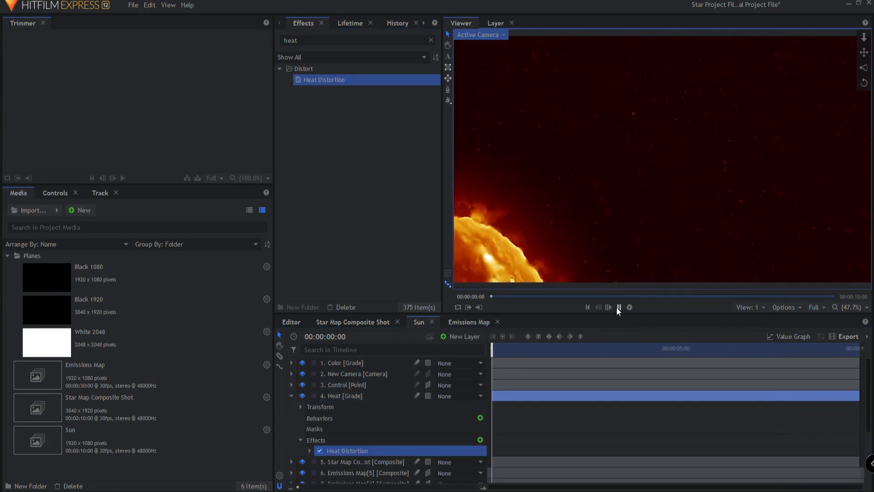
pyautogui.click(629, 307)
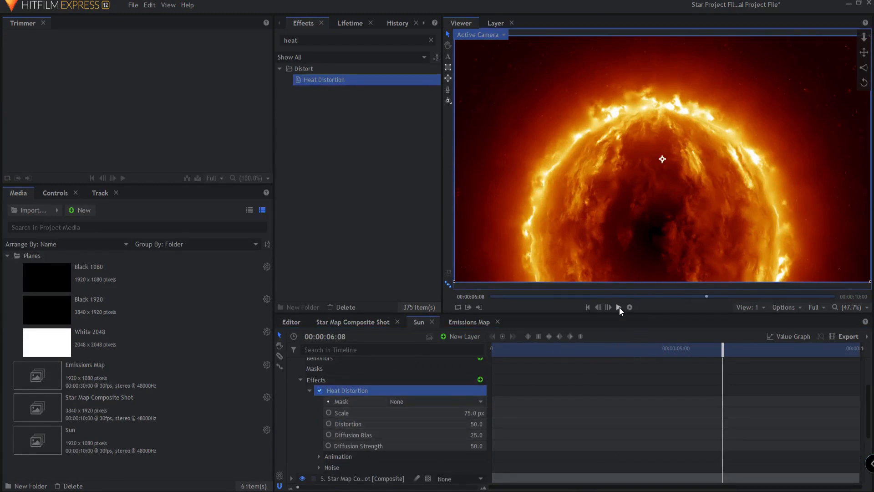
pyautogui.click(618, 307)
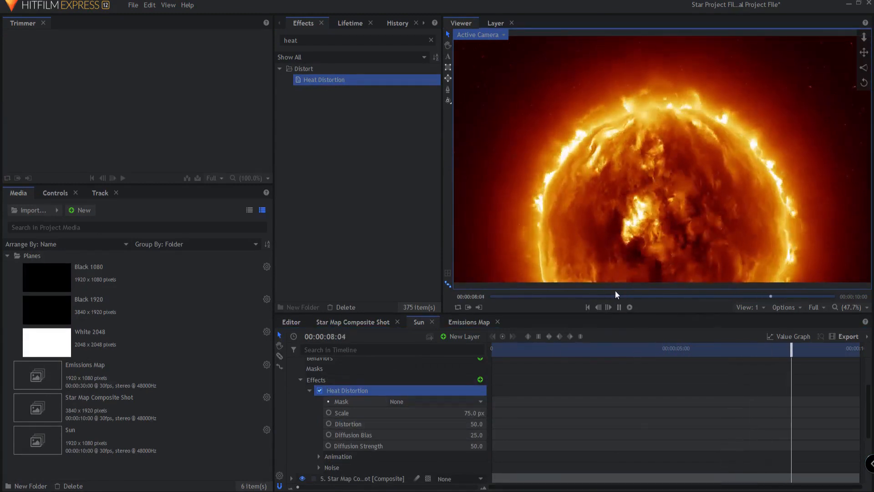
pyautogui.moveTo(771, 296); pyautogui.dragTo(694, 296)
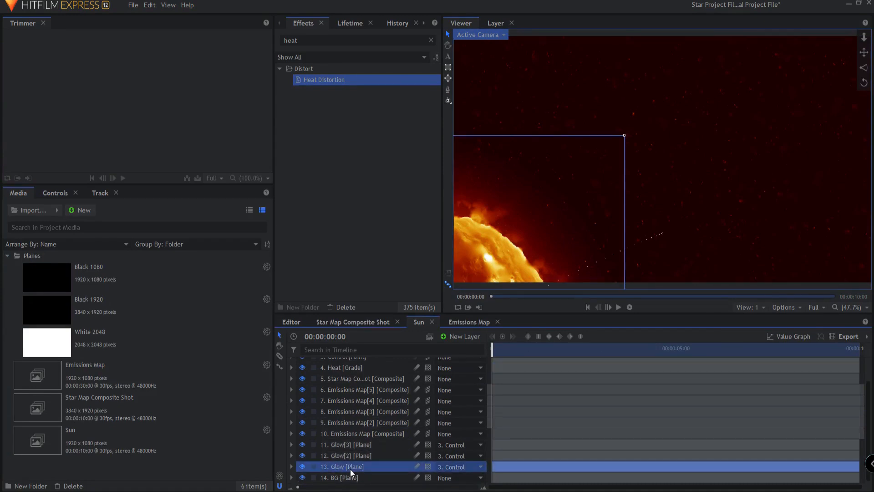
# Step: Duplicate the Glow[3] layer, then add and rename a new grade layer
pyautogui.click(344, 444)
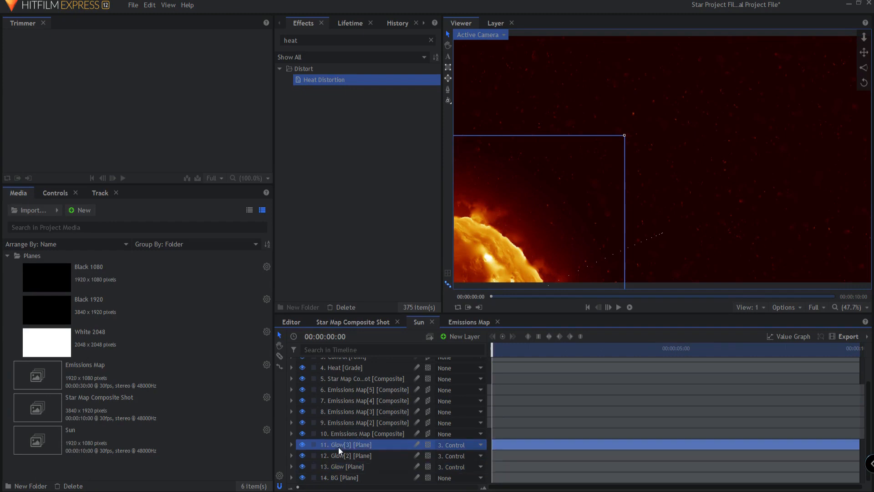
pyautogui.rightClick(346, 444)
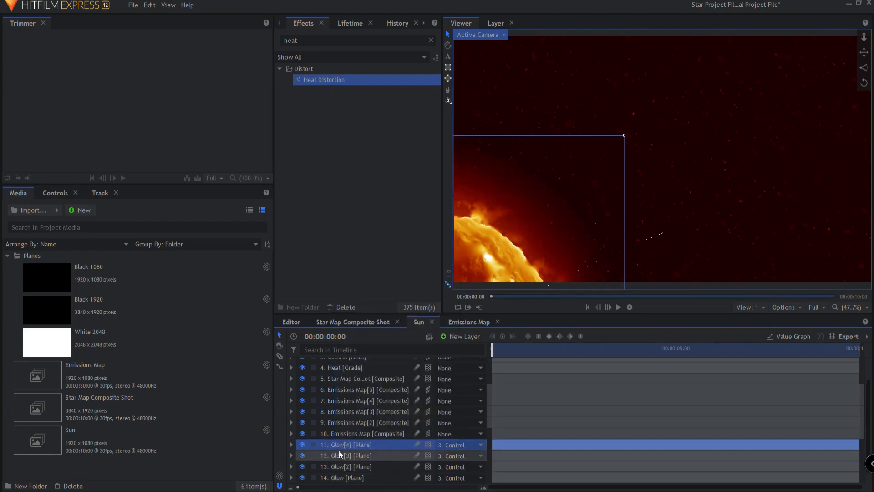
pyautogui.click(362, 444)
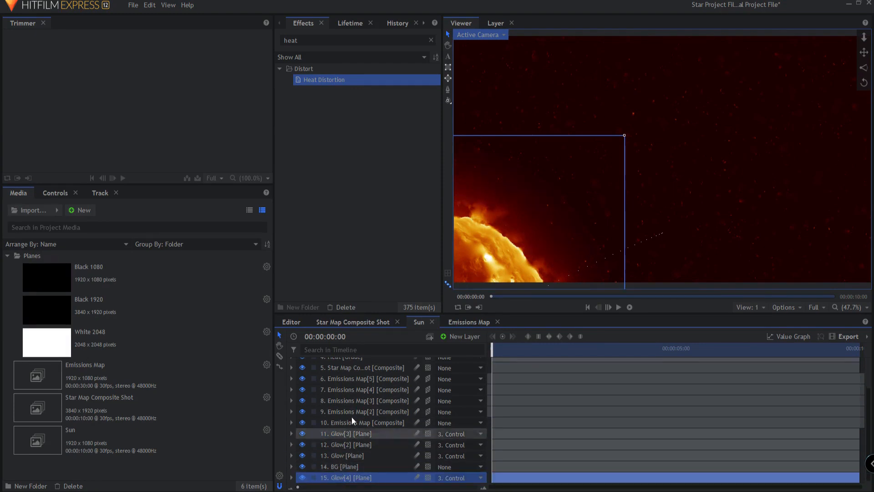
pyautogui.click(461, 336)
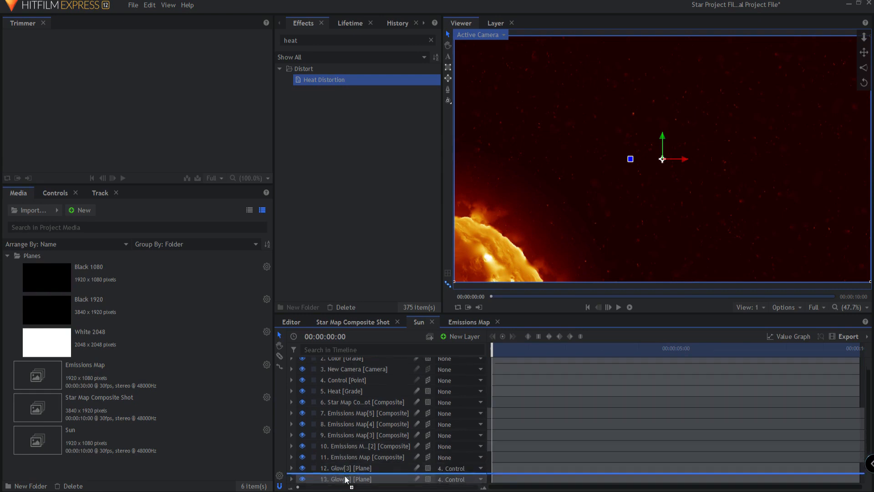
pyautogui.scroll(-3)
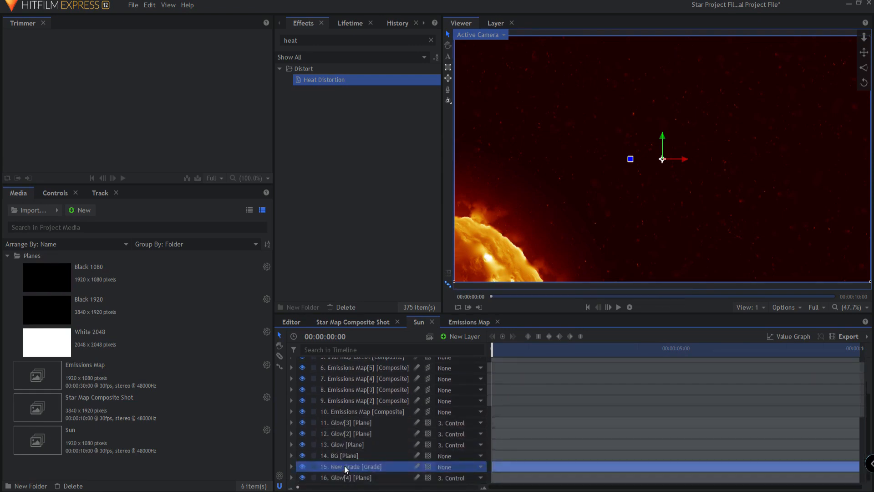
pyautogui.doubleClick(352, 466)
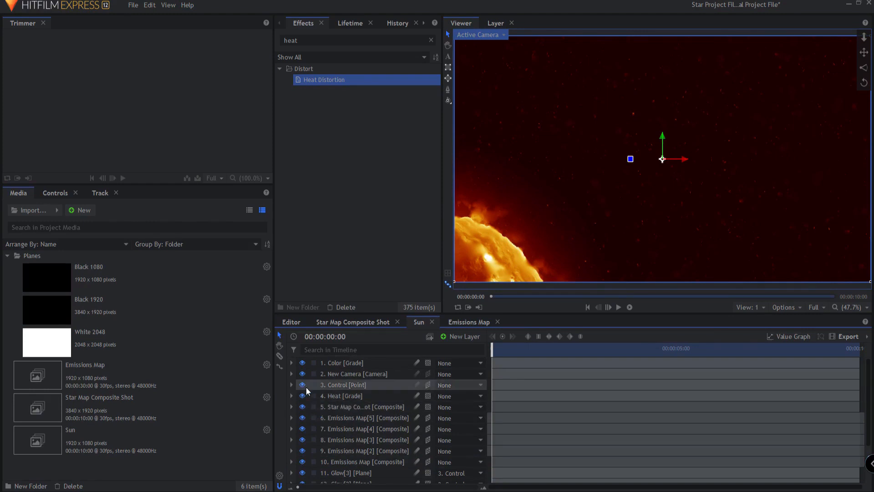
# Step: Hide the layers from Heat downward to inspect the matte later in the shot
pyautogui.click(342, 396)
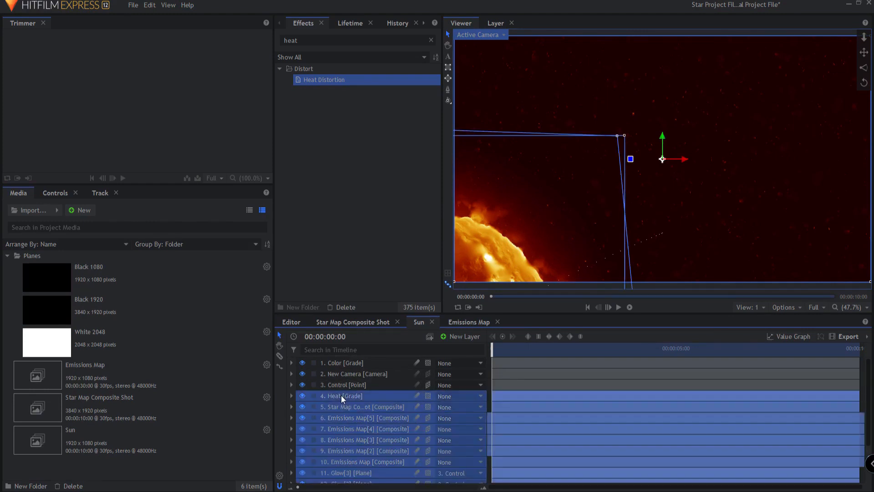
pyautogui.click(303, 362)
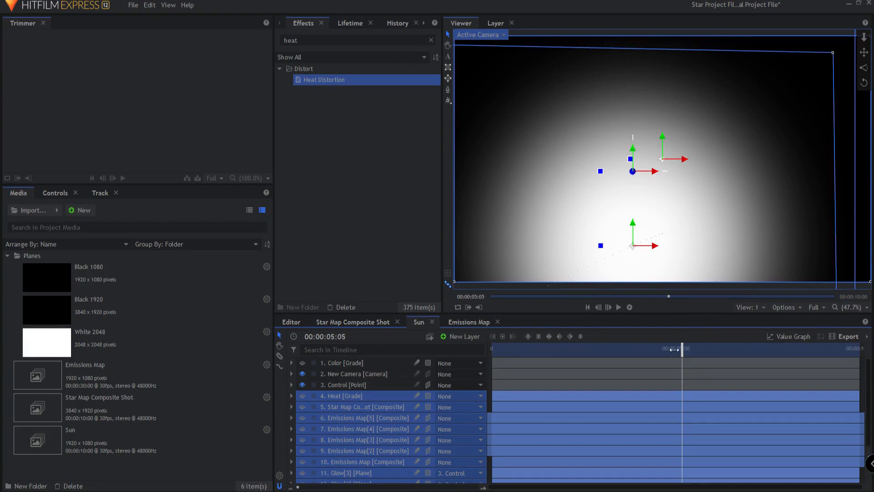
pyautogui.moveTo(675, 348); pyautogui.dragTo(607, 348)
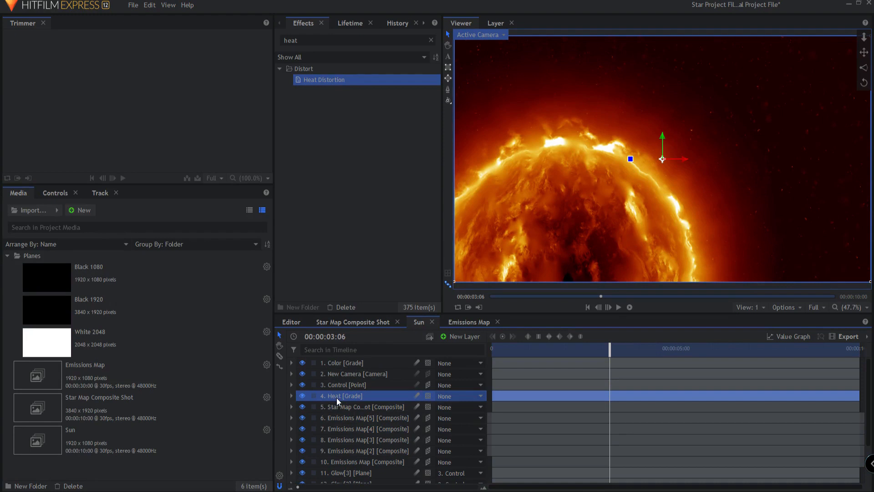
# Step: Set Heat Distortion's mask to the 15. Heat Matte layer and preview it
pyautogui.doubleClick(341, 395)
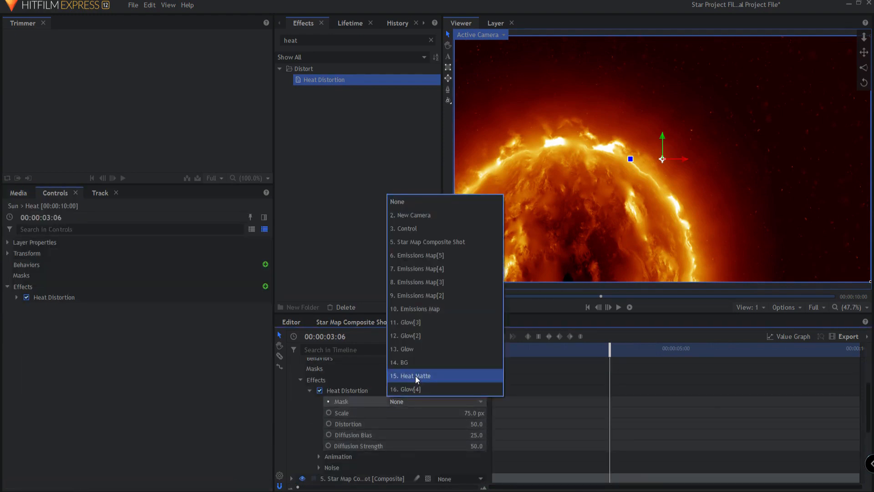
pyautogui.click(415, 375)
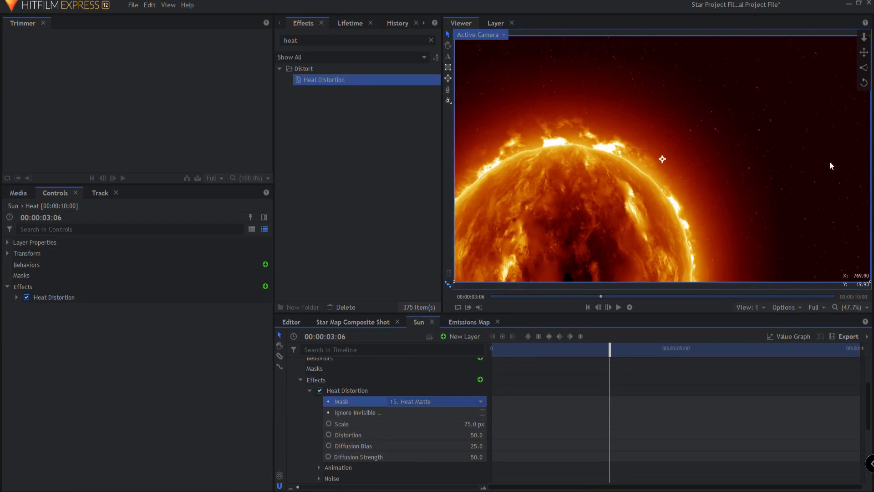
pyautogui.moveTo(777, 154)
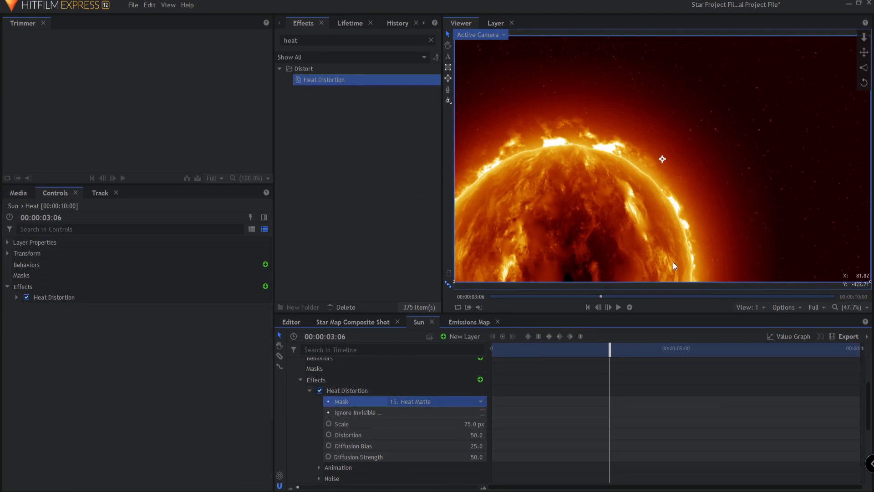
pyautogui.click(587, 307)
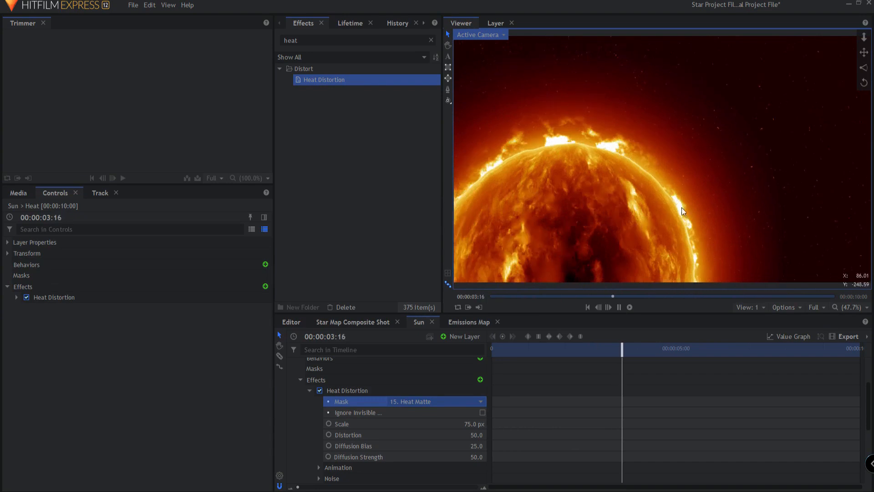
pyautogui.click(609, 307)
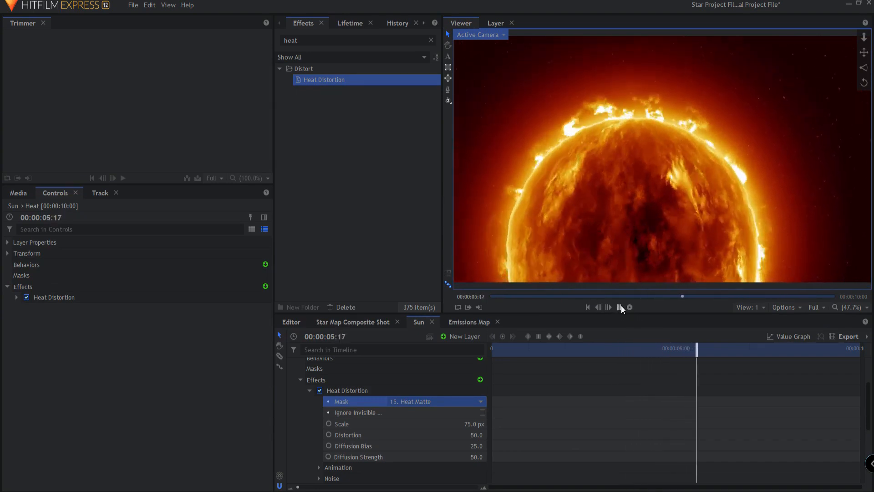
# Step: Toggle Heat Distortion off and on to compare, play the composite, and clear the search
pyautogui.click(320, 390)
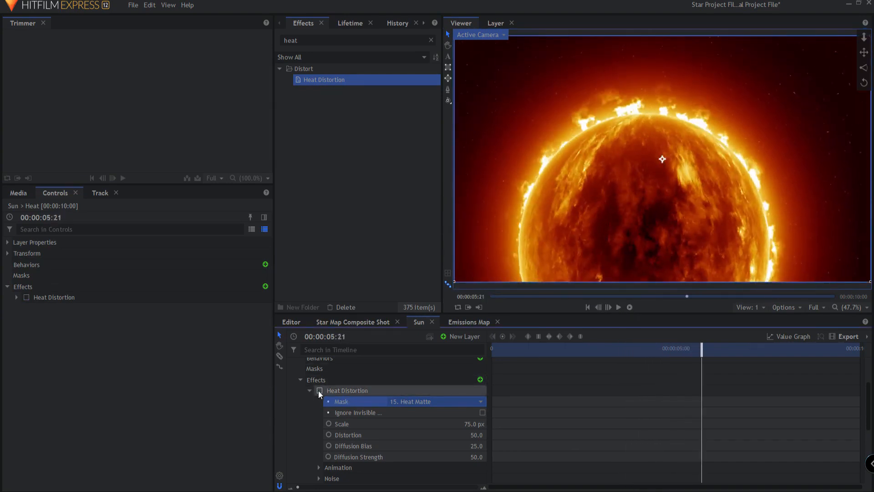
pyautogui.click(320, 390)
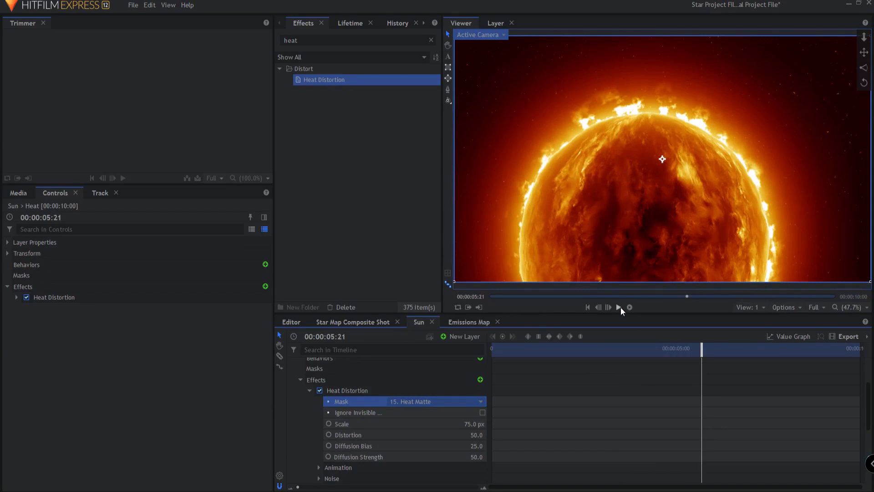
pyautogui.click(617, 308)
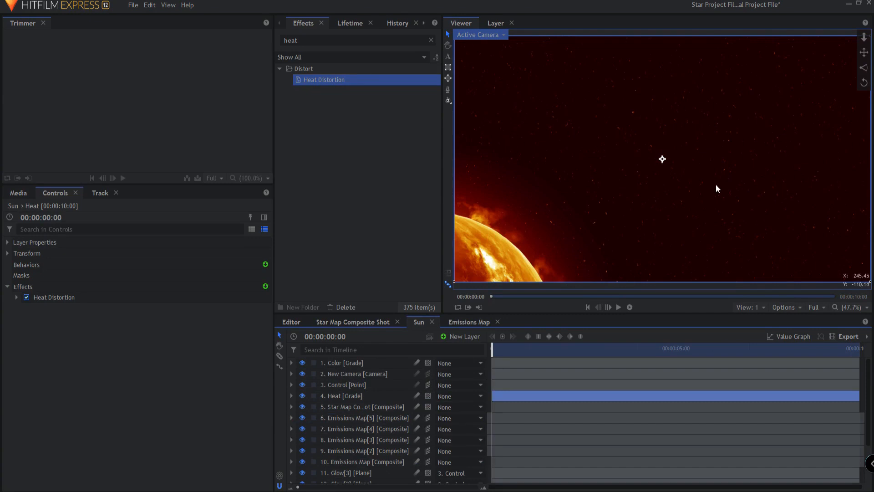
pyautogui.click(430, 40)
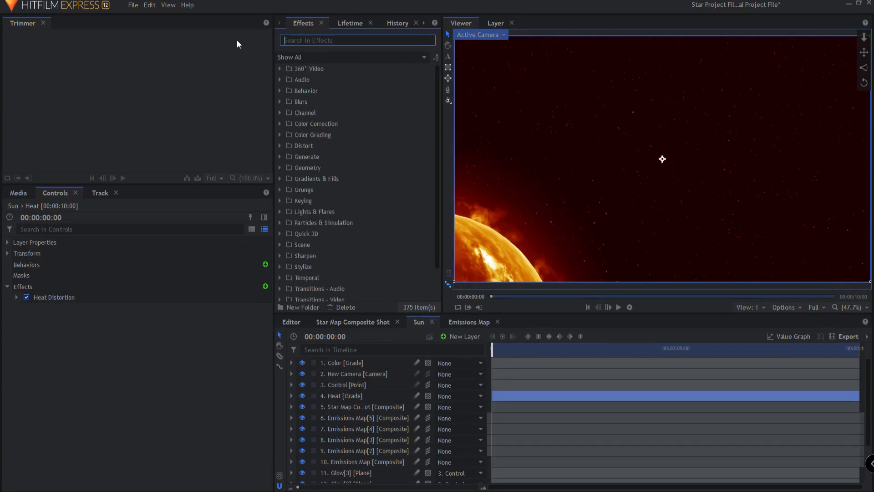
pyautogui.write('lens')
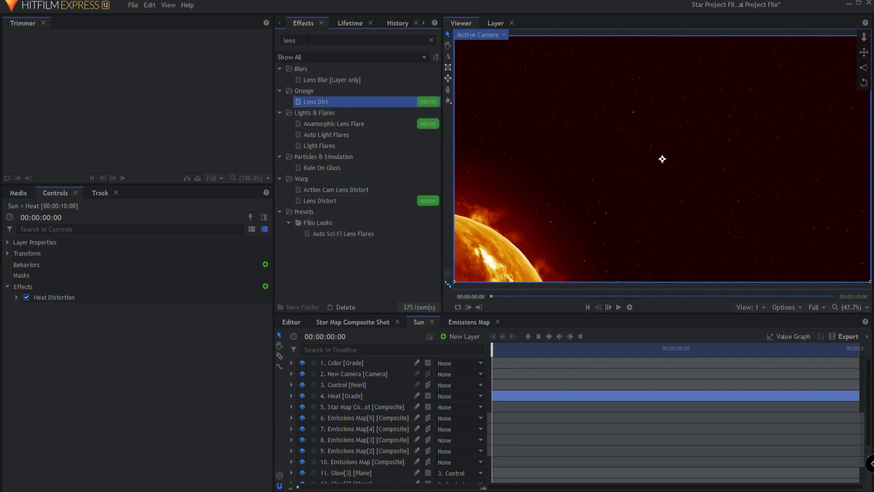
pyautogui.click(430, 40)
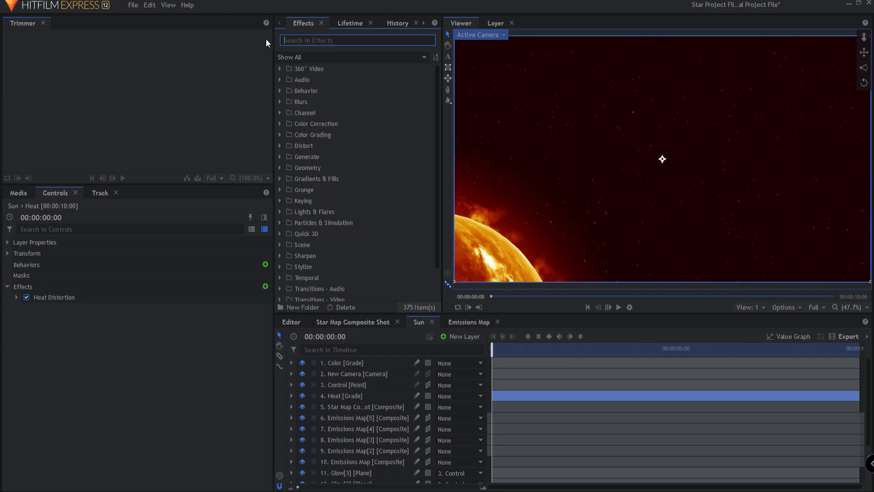
pyautogui.moveTo(326, 167)
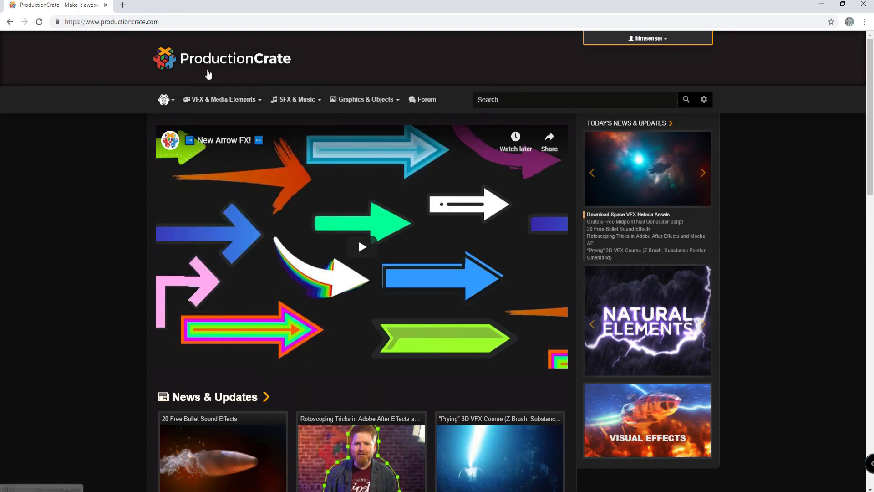
pyautogui.moveTo(765, 235)
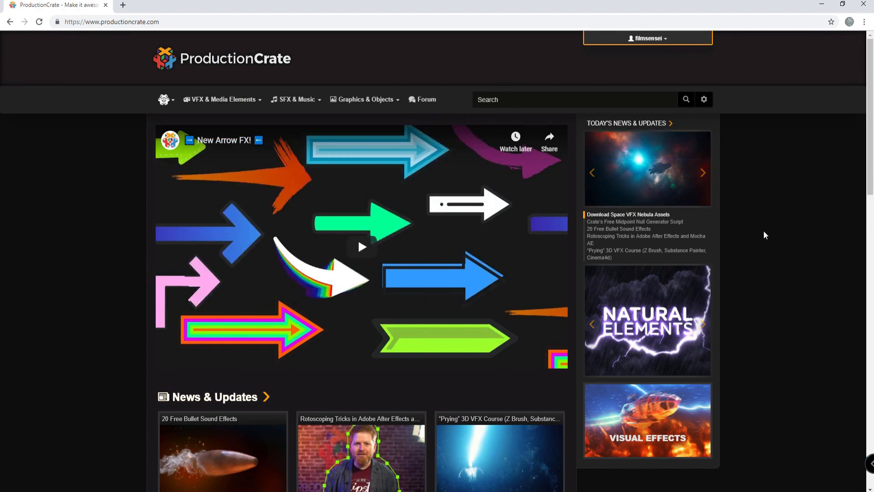
pyautogui.moveTo(772, 214)
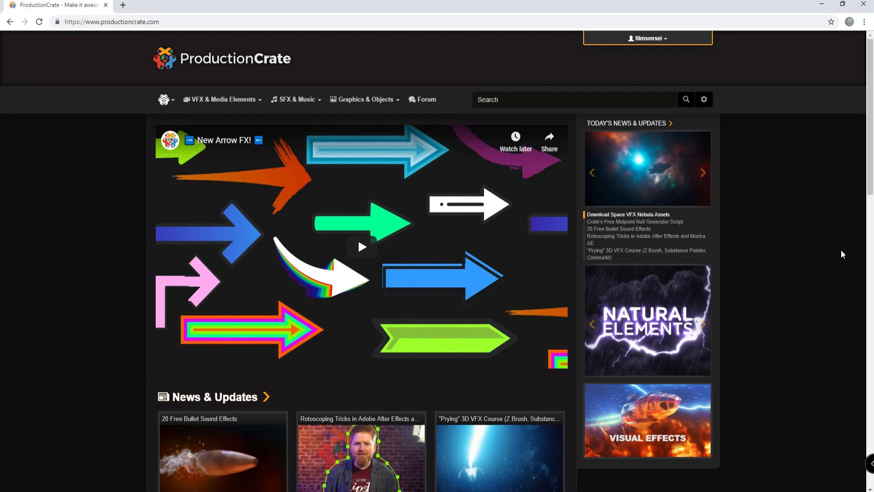
pyautogui.moveTo(836, 253)
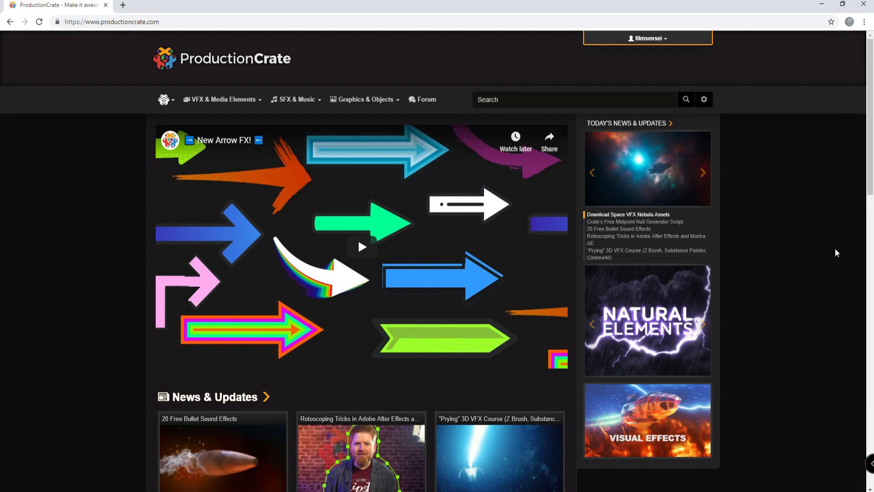
# Step: Search 'dirty l' and pick Dirty Lens Texture 17's 720x404 JPG (141 KB) download
pyautogui.write('dirty l')
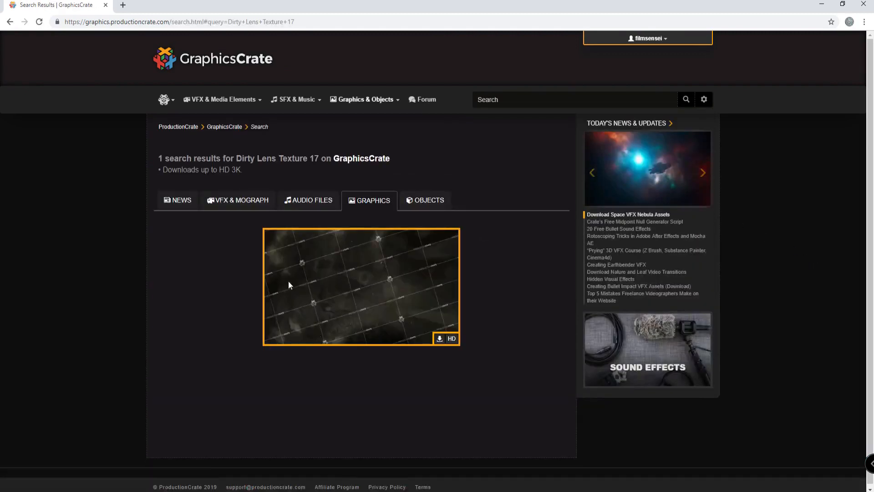
pyautogui.moveTo(350, 270)
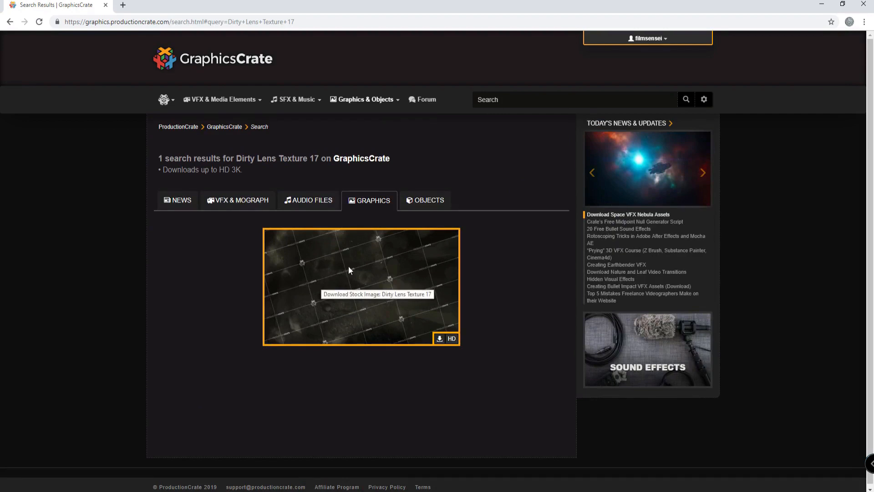
pyautogui.click(440, 339)
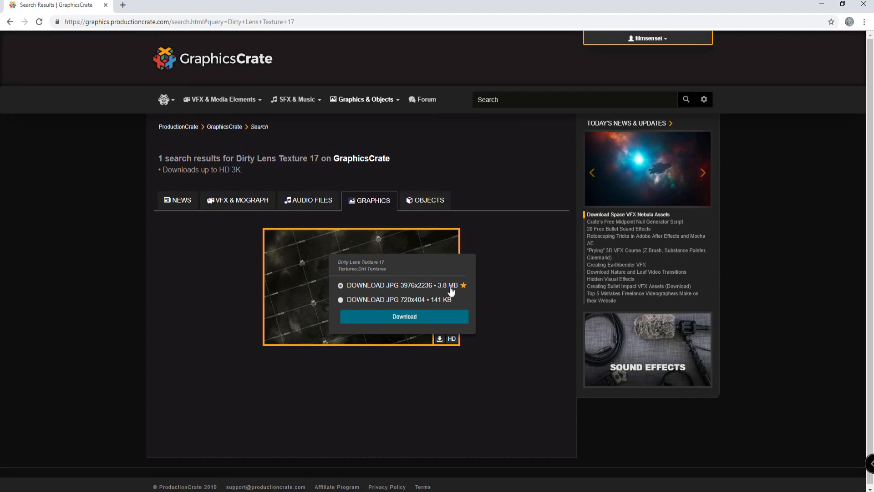
pyautogui.moveTo(411, 287)
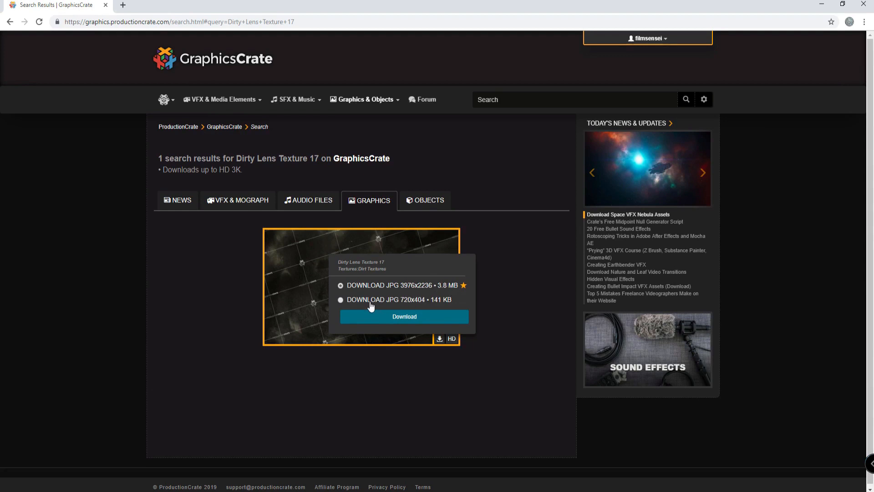
pyautogui.moveTo(411, 305)
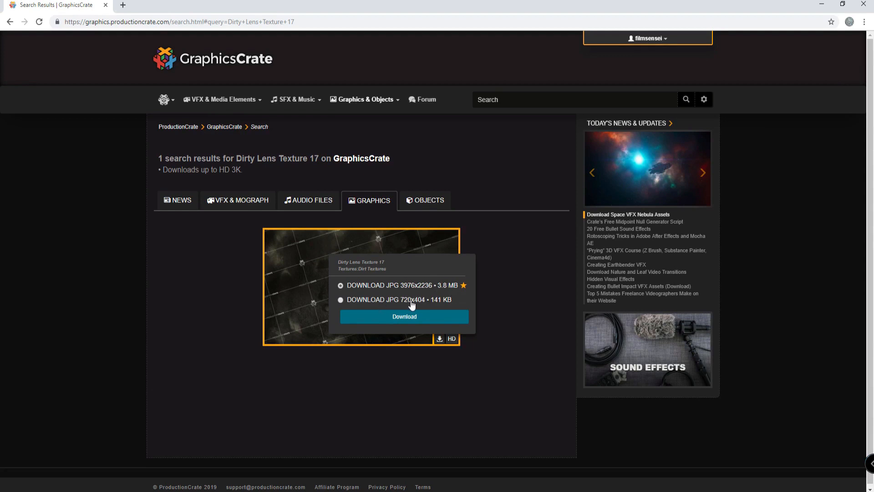
pyautogui.moveTo(430, 305)
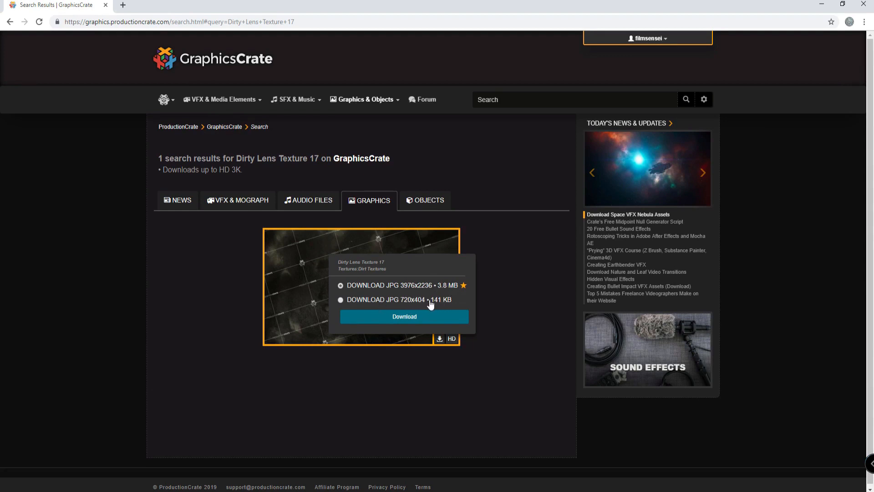
pyautogui.click(340, 300)
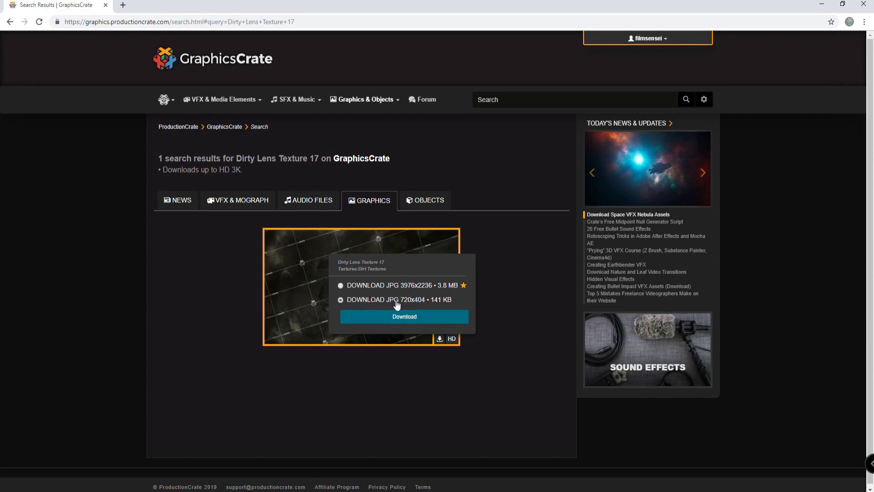
pyautogui.moveTo(413, 320)
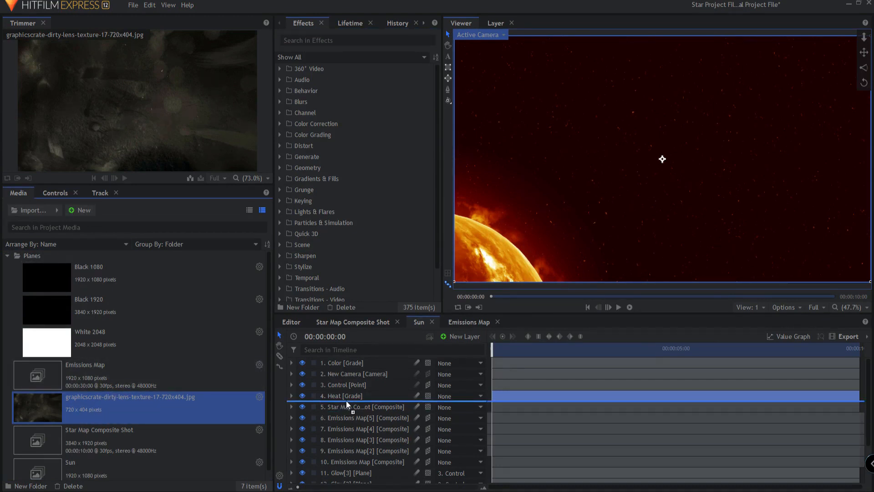
# Step: Add the dirty lens texture JPG above Heat in the Sun timeline, blended with Screen
pyautogui.click(345, 395)
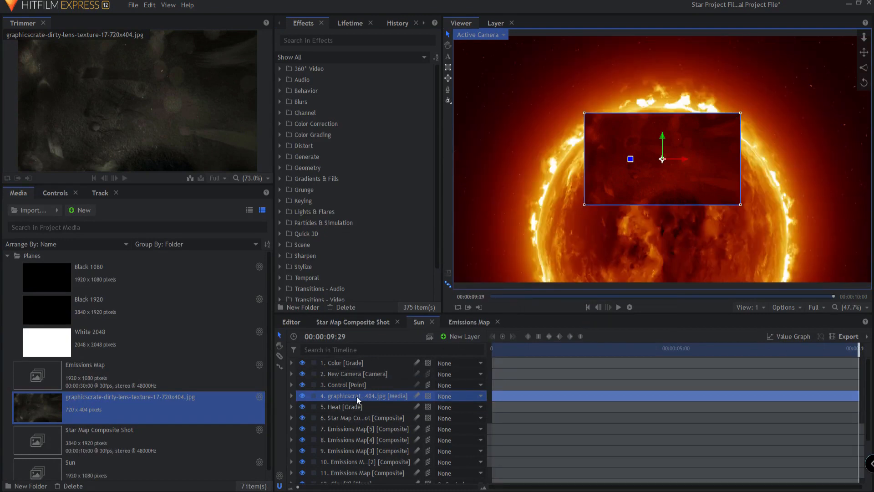
pyautogui.rightClick(365, 396)
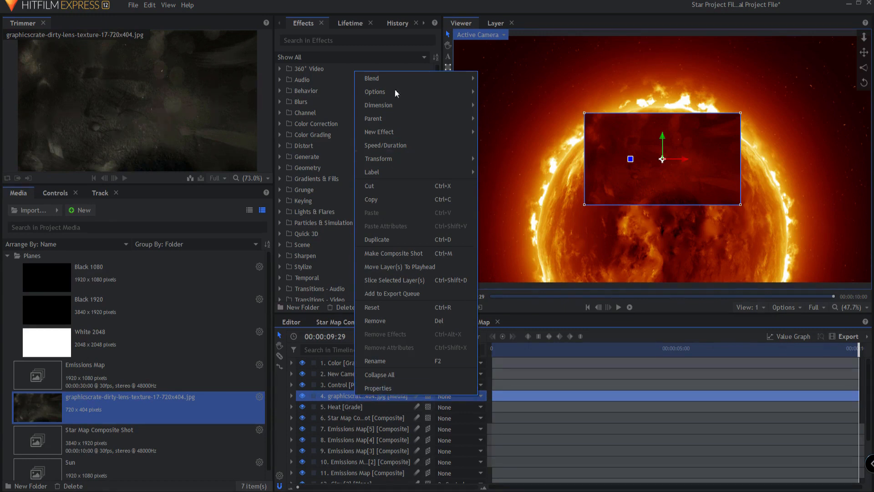
pyautogui.moveTo(372, 78)
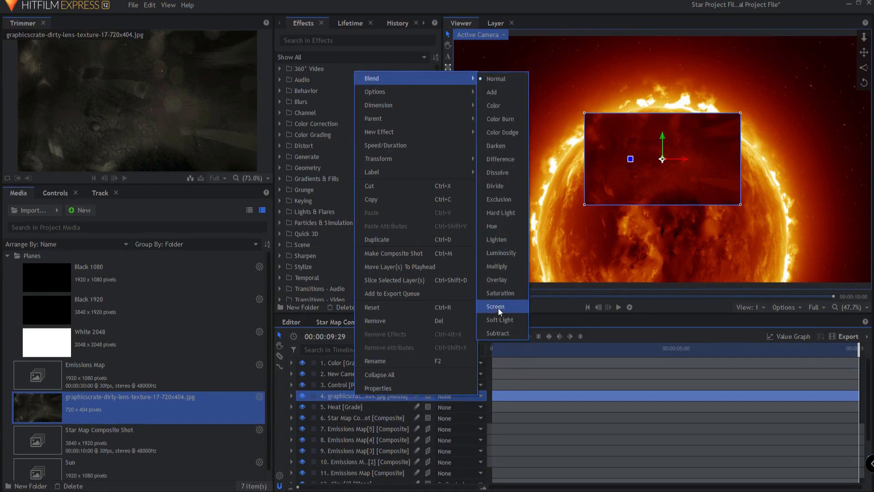
pyautogui.click(495, 306)
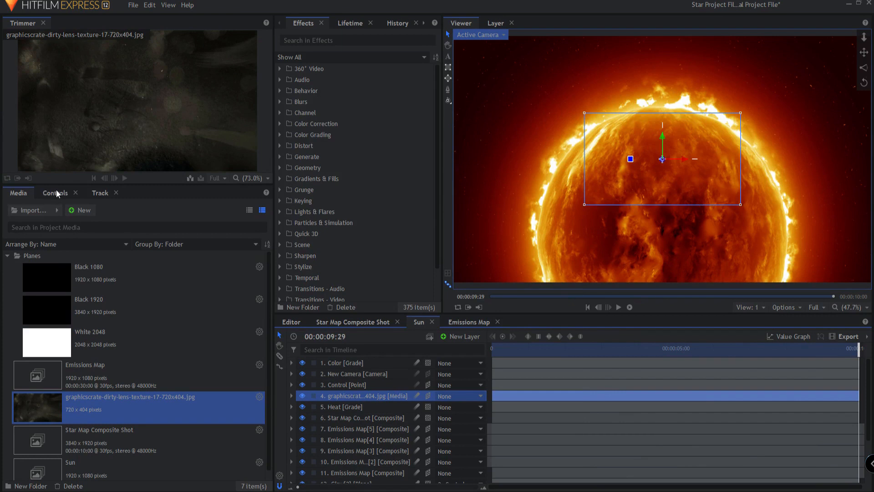
# Step: Set the lens dirt layer's Alignment to Towards Active Camera in Layer Properties
pyautogui.click(55, 192)
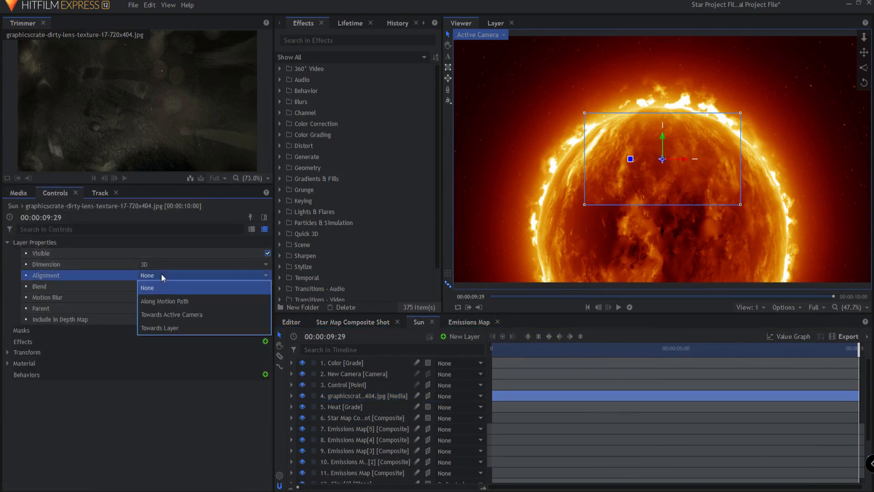
pyautogui.click(171, 314)
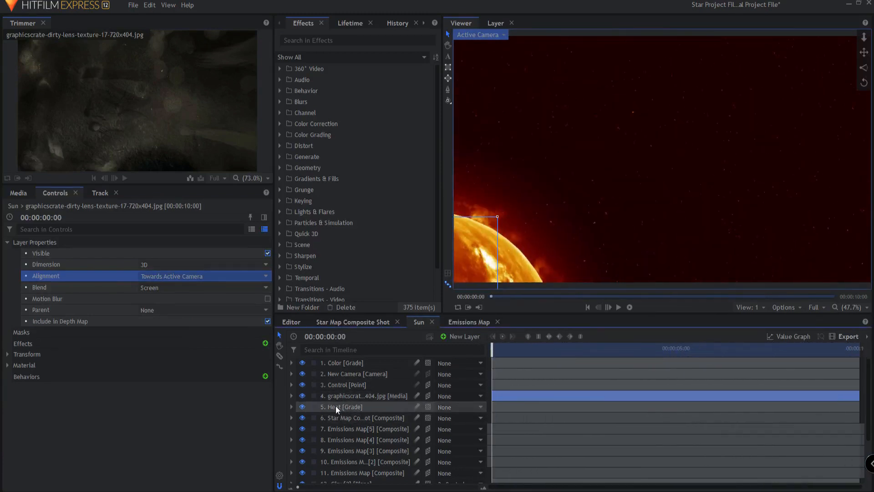
# Step: Scale the lens dirt layer to 505% and 22% opacity, then scrub to the final frame
pyautogui.click(292, 396)
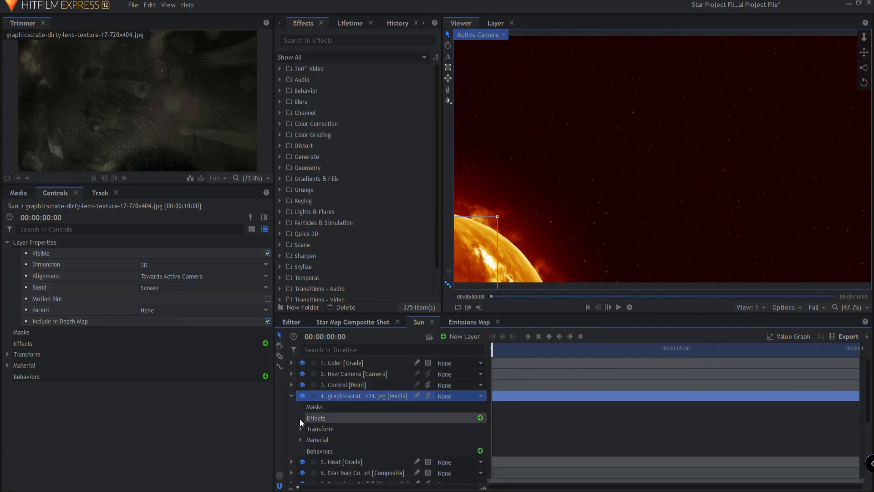
pyautogui.click(300, 428)
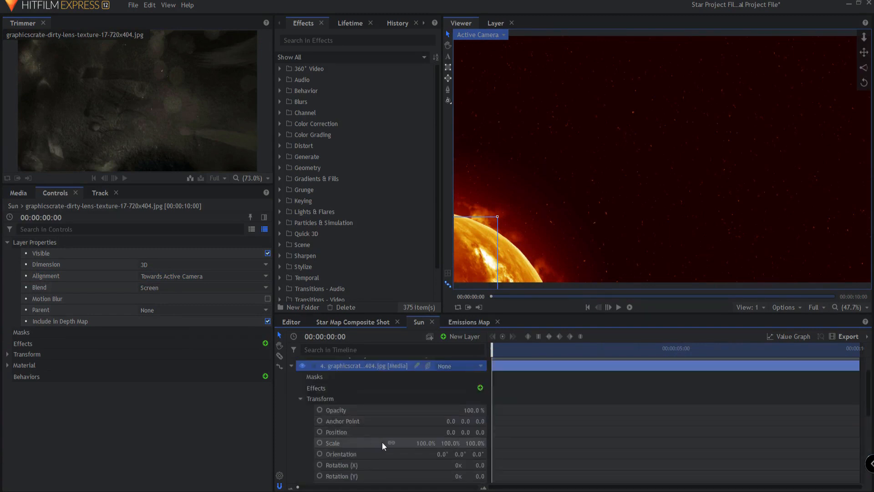
pyautogui.moveTo(425, 443); pyautogui.dragTo(463, 443)
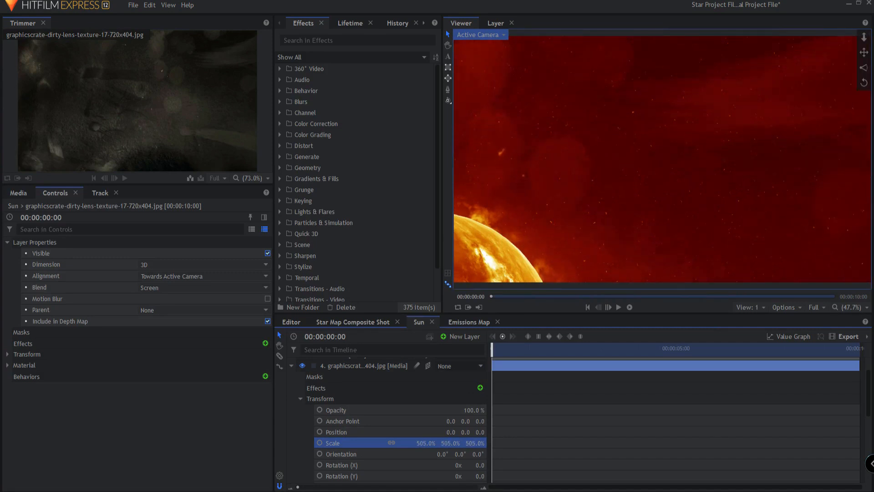
pyautogui.moveTo(492, 355); pyautogui.dragTo(499, 354)
pyautogui.write('22')
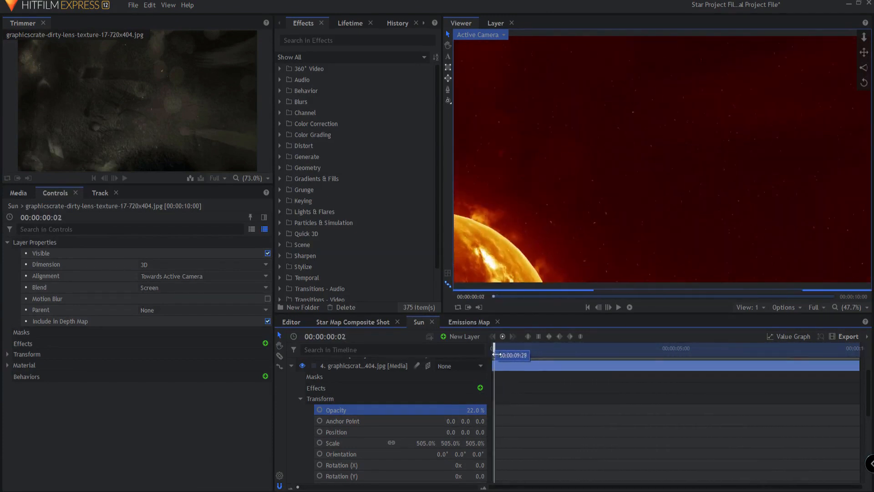
pyautogui.moveTo(494, 354); pyautogui.dragTo(628, 354)
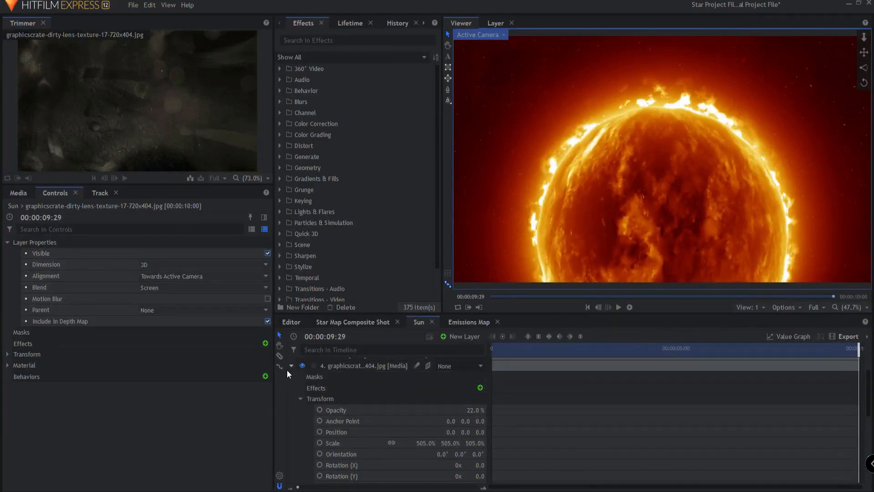
# Step: Rename the texture layer 'Lens Dirt' and bring up Media for the Black 1080 plane
pyautogui.click(290, 365)
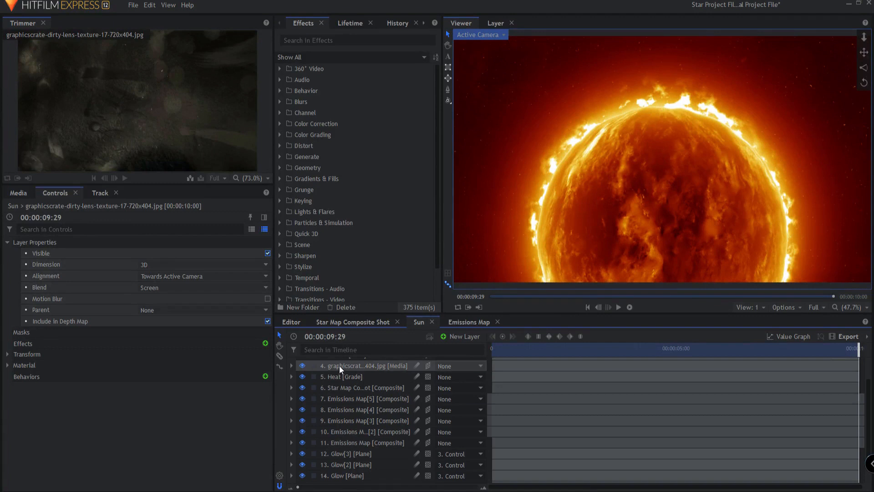
pyautogui.doubleClick(363, 365)
pyautogui.write('Lens Dirt')
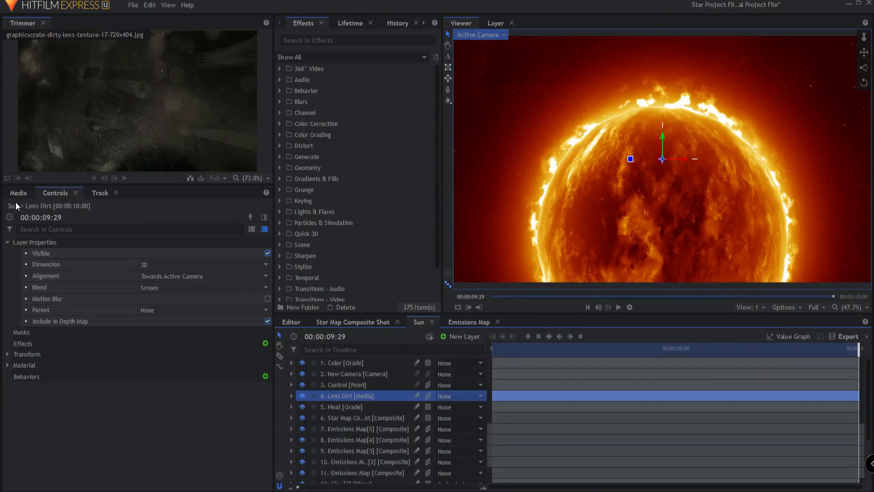
pyautogui.click(18, 192)
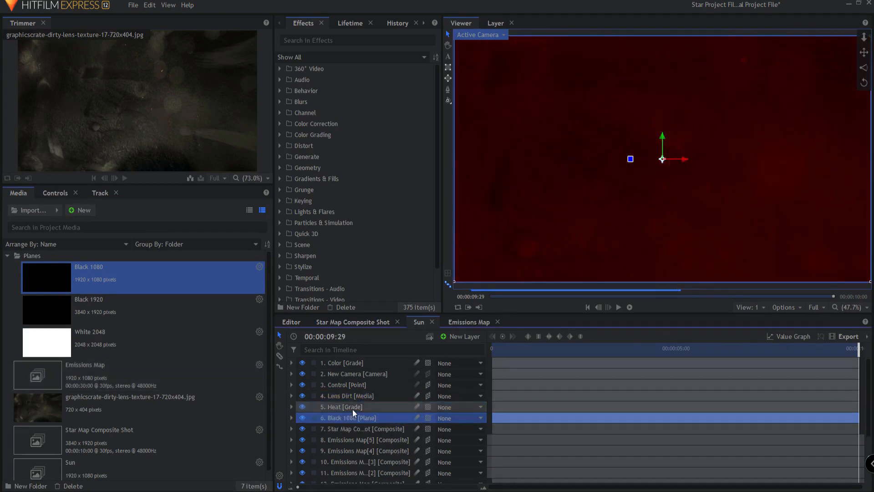
# Step: Apply the Light Flares effect to the black plane, found by searching 'light f'
pyautogui.rightClick(349, 417)
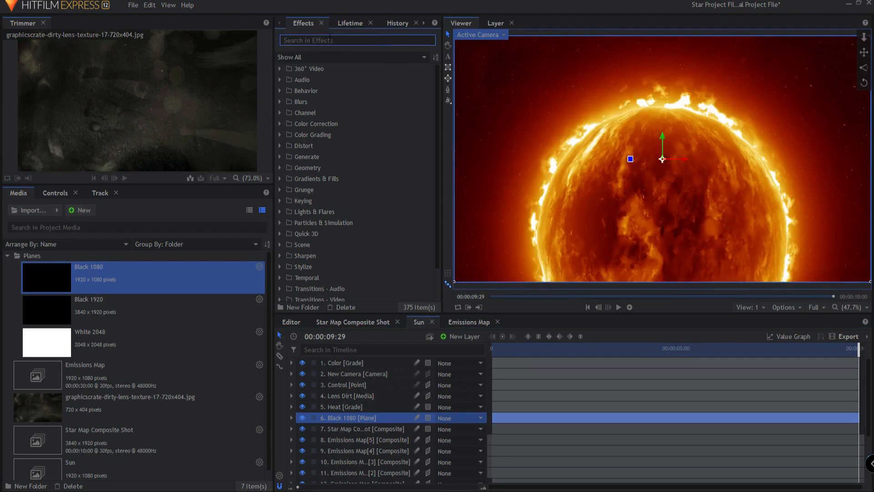
pyautogui.write('light fl')
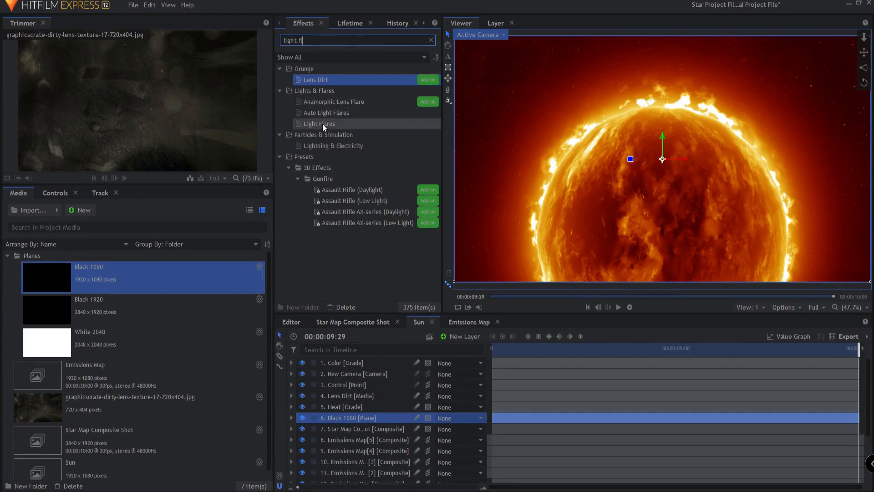
pyautogui.doubleClick(318, 123)
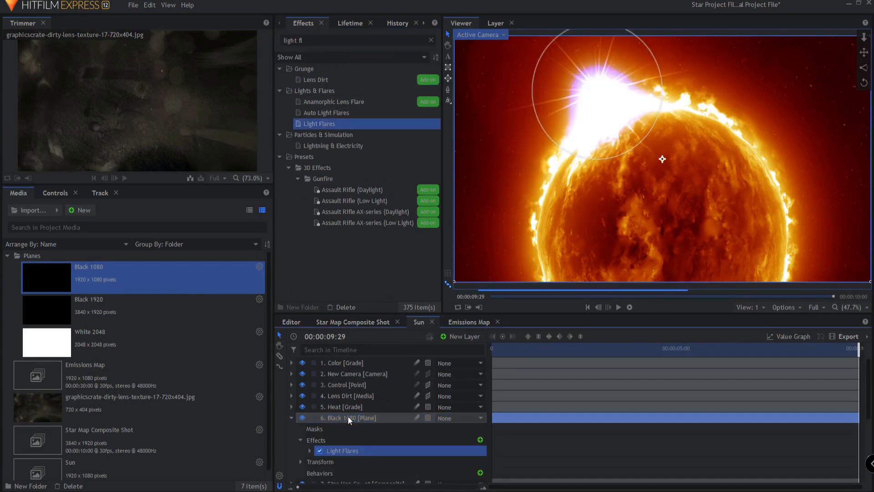
# Step: Rename the black plane layer 'Light Flares' and preview another moment of the shot
pyautogui.doubleClick(343, 417)
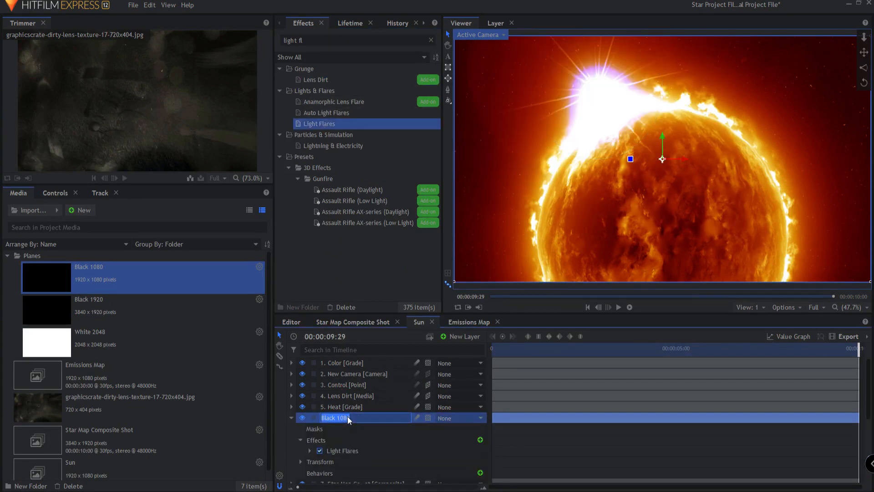
pyautogui.write('Light Flares [Plane')
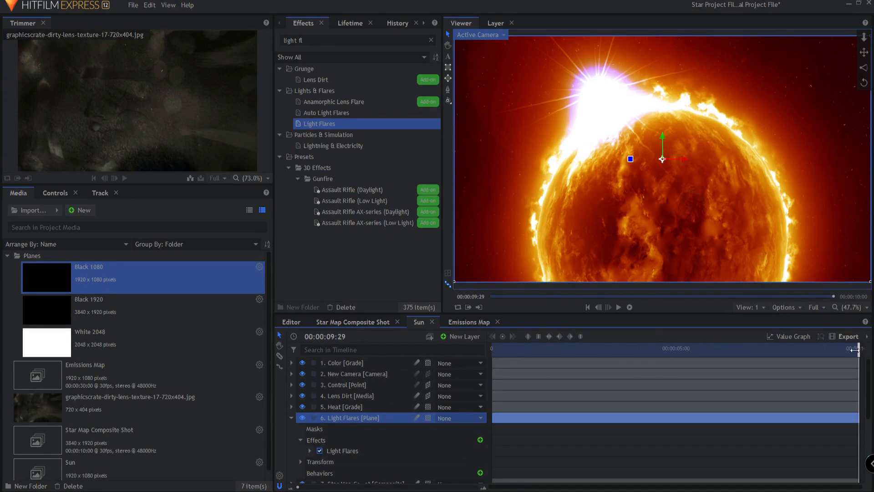
pyautogui.click(547, 347)
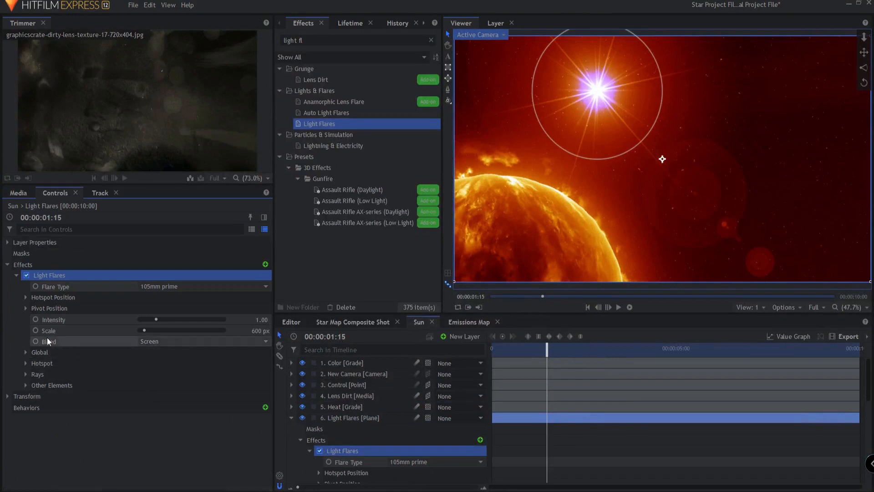
# Step: Link Hotspot Position to the 3. Control layer and drag Hotspot Scale to 0.00
pyautogui.click(25, 297)
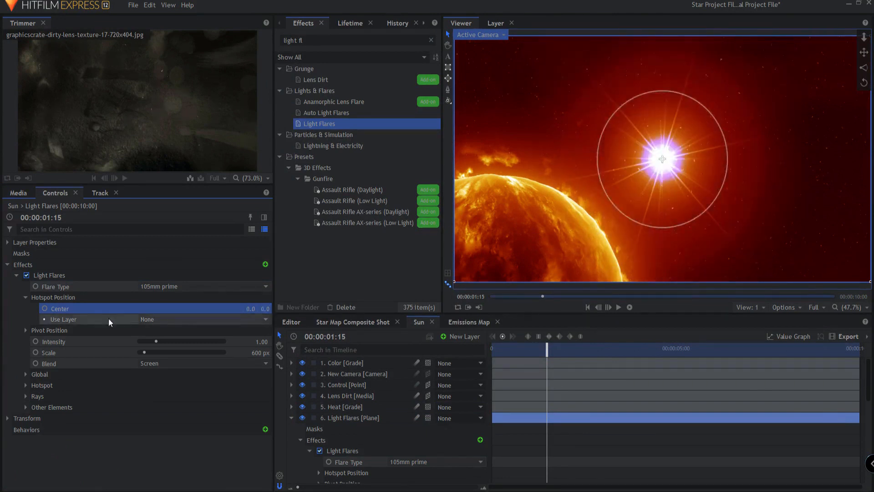
pyautogui.moveTo(165, 324)
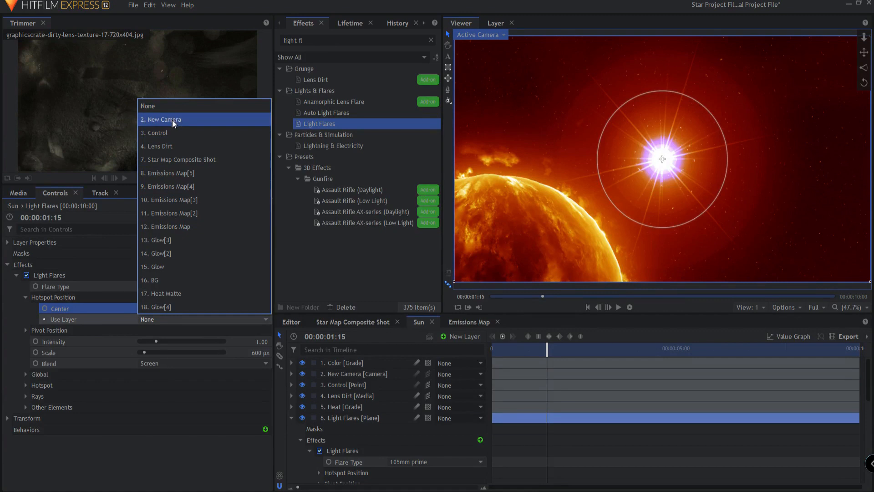
pyautogui.click(155, 133)
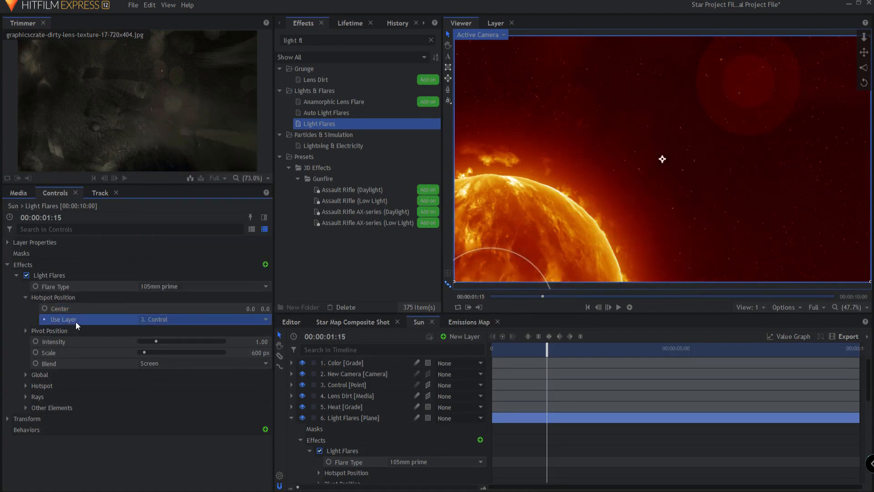
pyautogui.moveTo(546, 348); pyautogui.dragTo(577, 348)
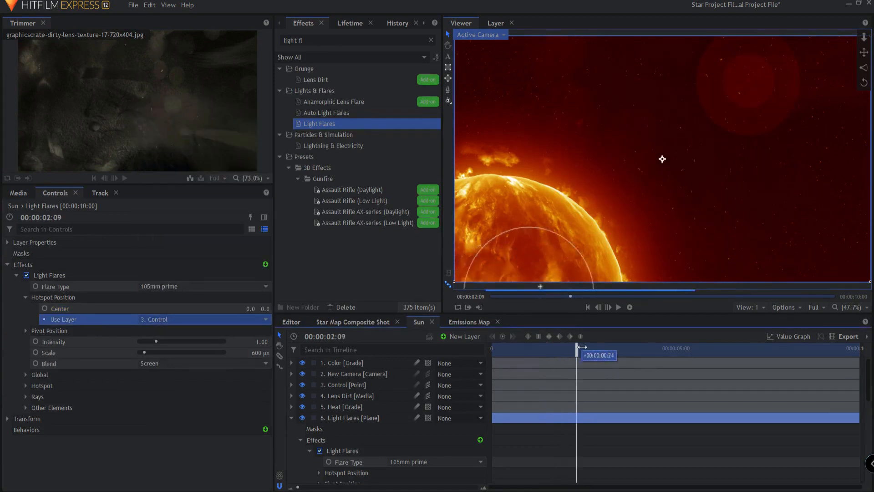
pyautogui.moveTo(576, 347); pyautogui.dragTo(680, 348)
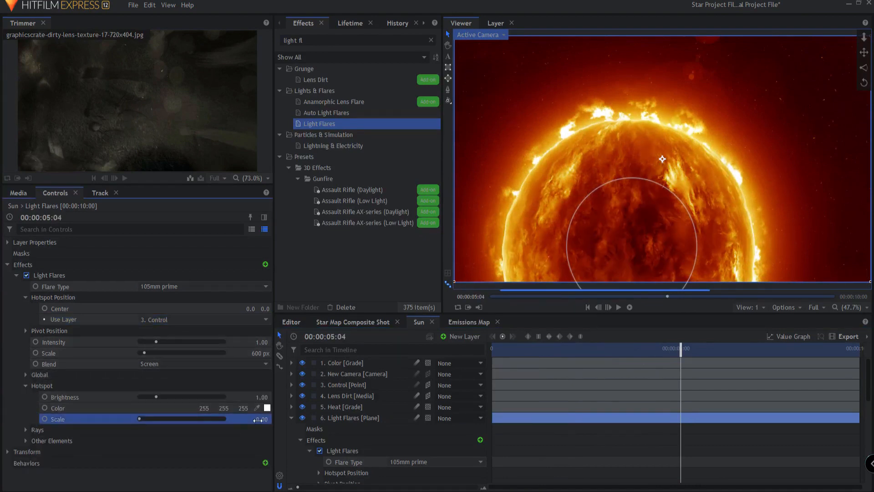
pyautogui.moveTo(680, 348); pyautogui.dragTo(730, 348)
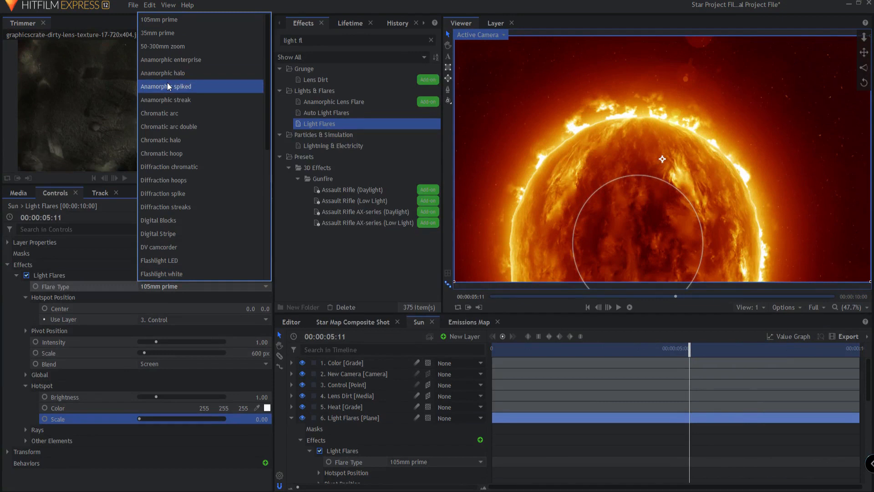
pyautogui.moveTo(169, 126)
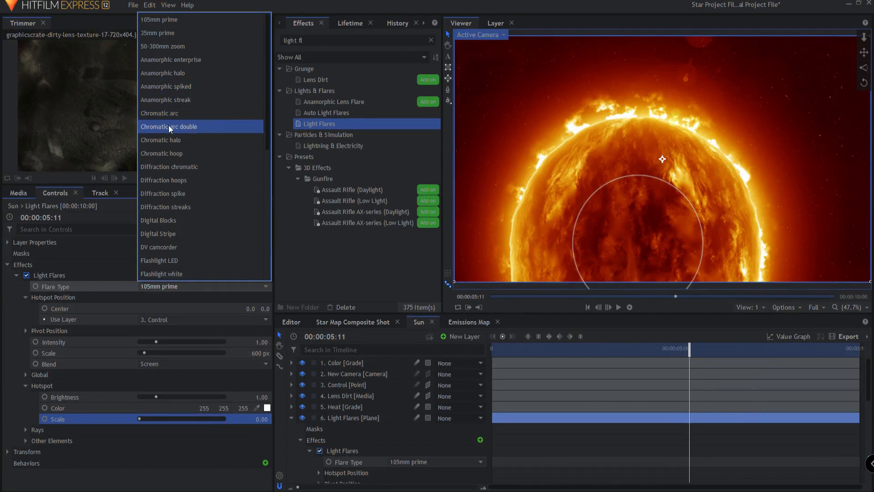
# Step: Set Flare Type to Chromatic arc and drag the Control point to the sun's left edge
pyautogui.click(159, 114)
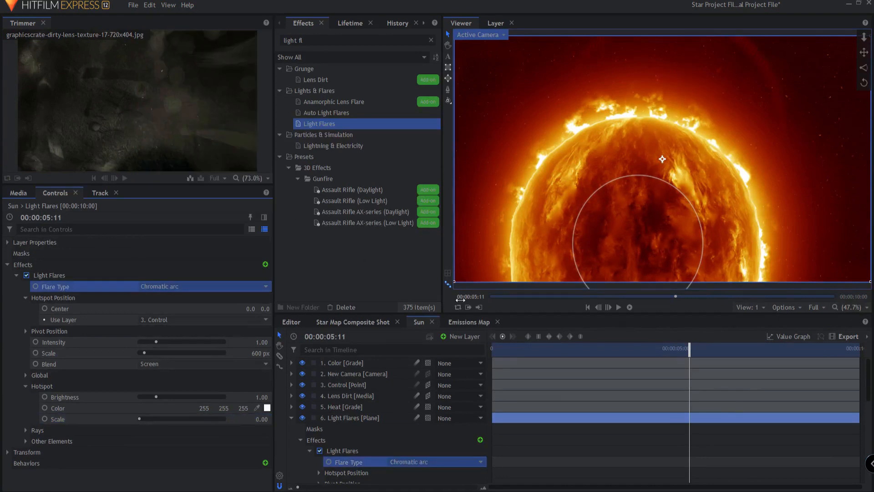
pyautogui.moveTo(690, 349); pyautogui.dragTo(758, 349)
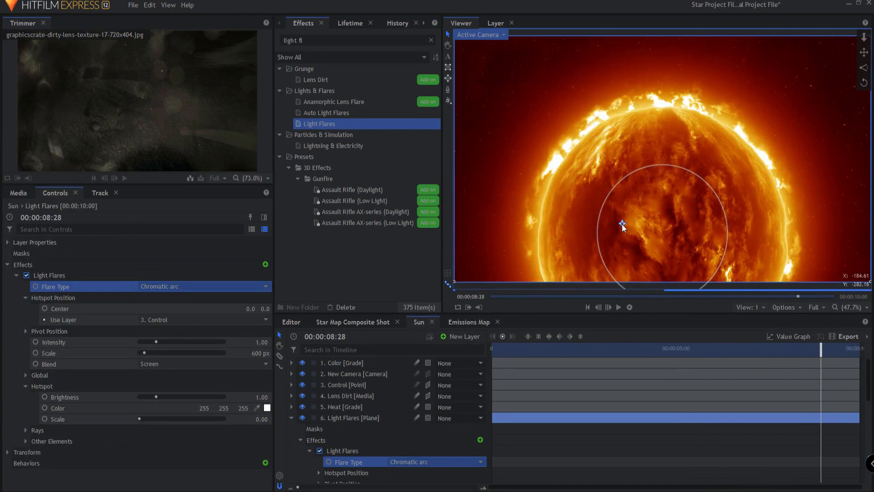
pyautogui.moveTo(622, 228); pyautogui.dragTo(604, 237)
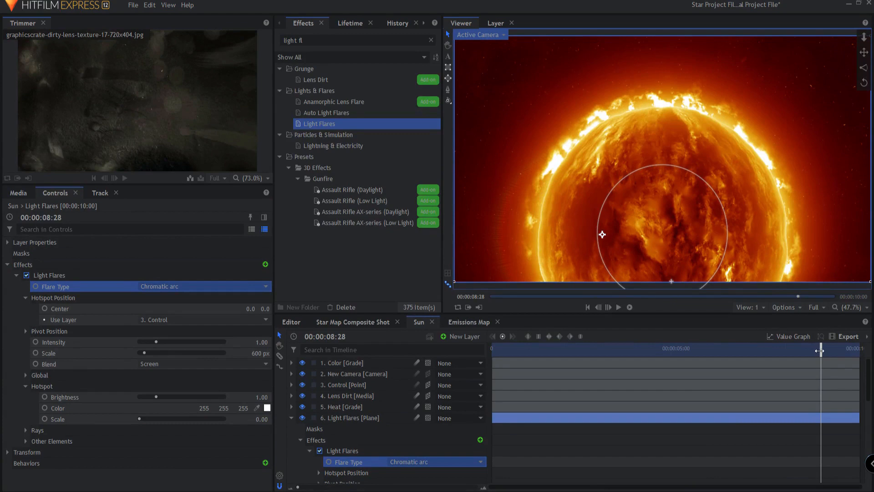
pyautogui.moveTo(820, 349); pyautogui.dragTo(641, 349)
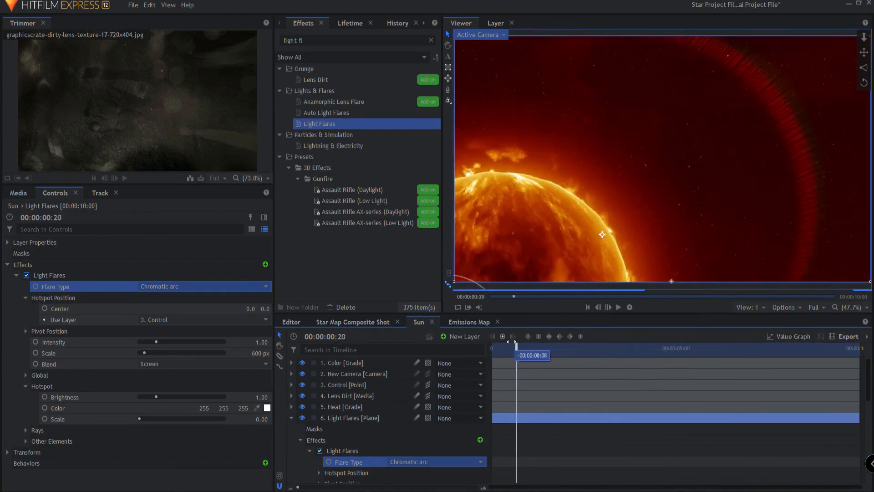
pyautogui.moveTo(513, 347); pyautogui.dragTo(535, 348)
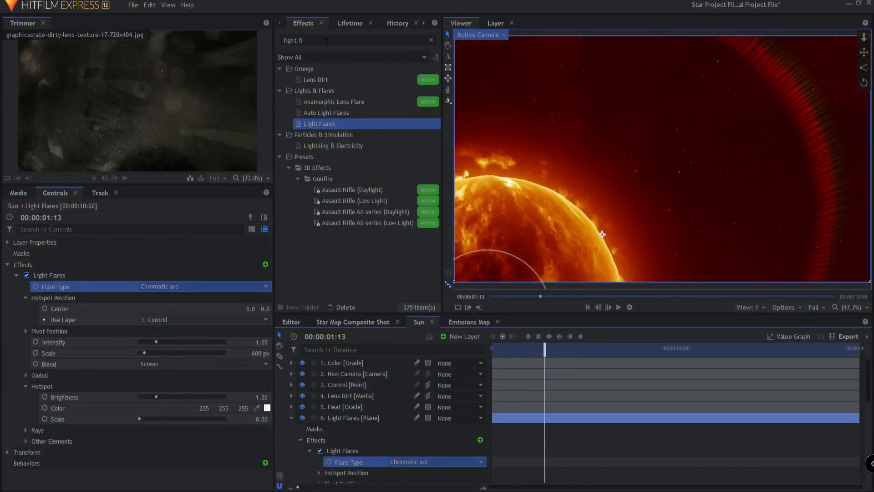
# Step: Add Blur to the Light Flares layer with a 5.50 px radius and preview later frames
pyautogui.write('blur')
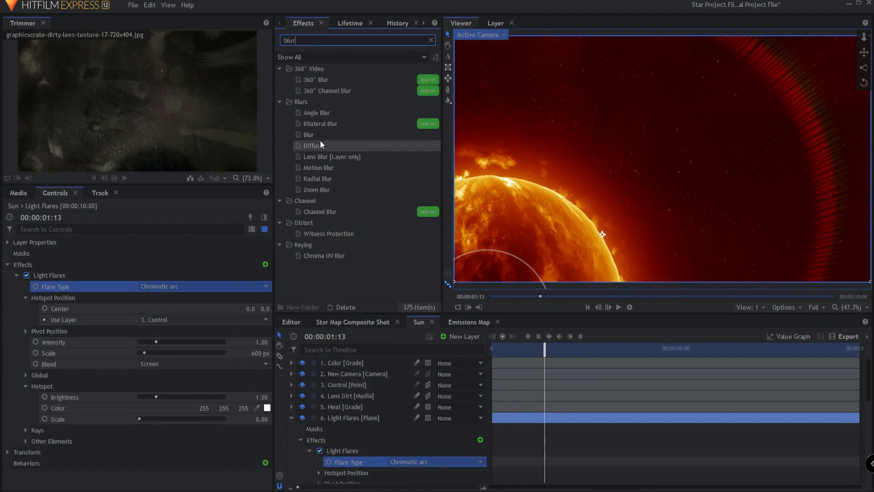
pyautogui.doubleClick(308, 135)
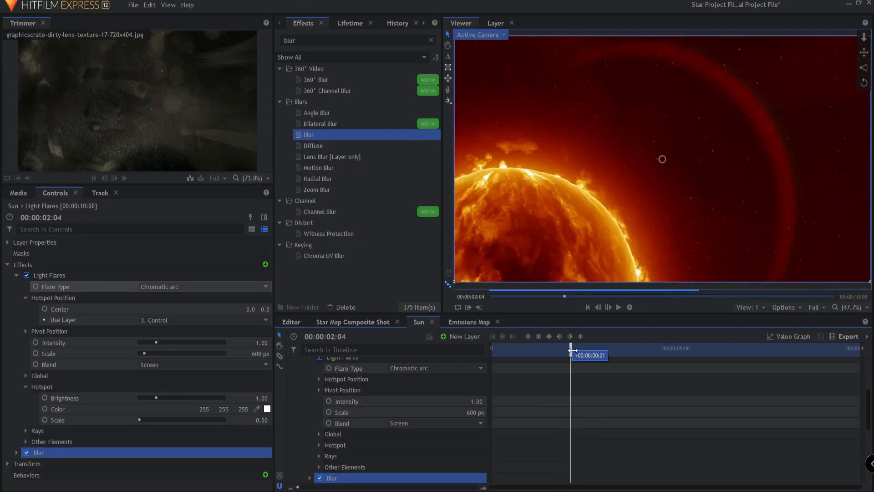
pyautogui.moveTo(574, 355); pyautogui.dragTo(569, 355)
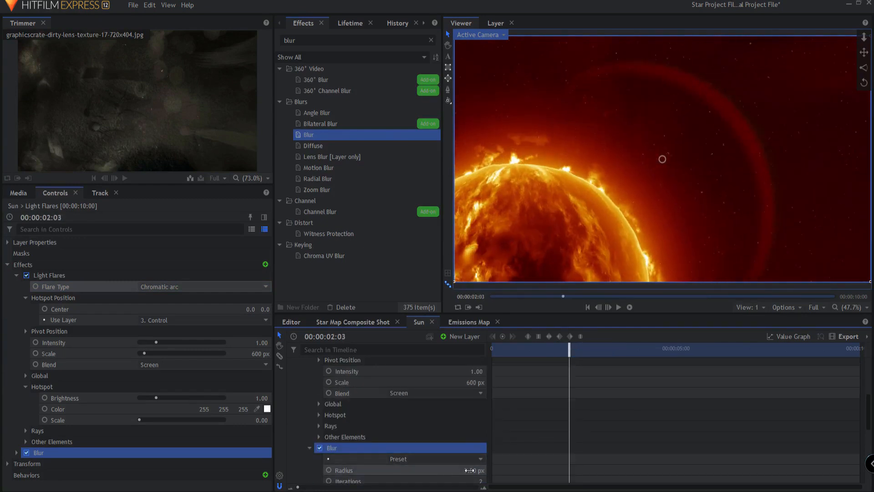
pyautogui.moveTo(463, 469); pyautogui.dragTo(485, 470)
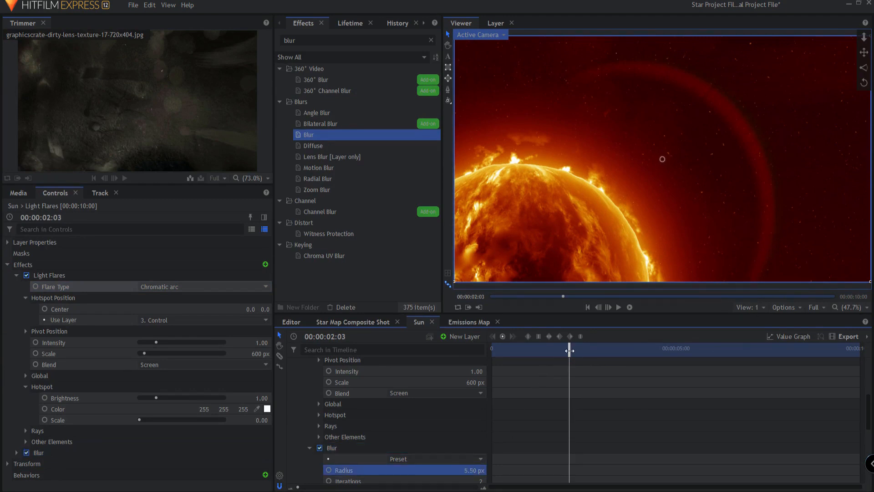
pyautogui.moveTo(570, 350); pyautogui.dragTo(773, 350)
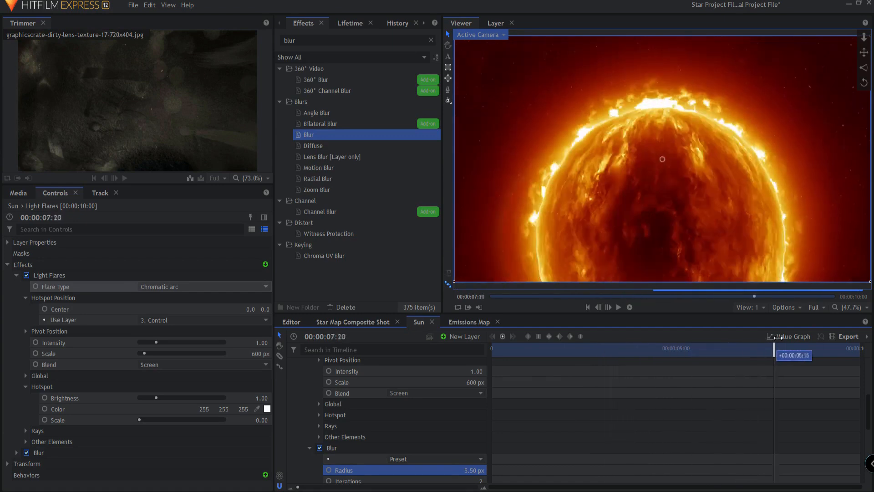